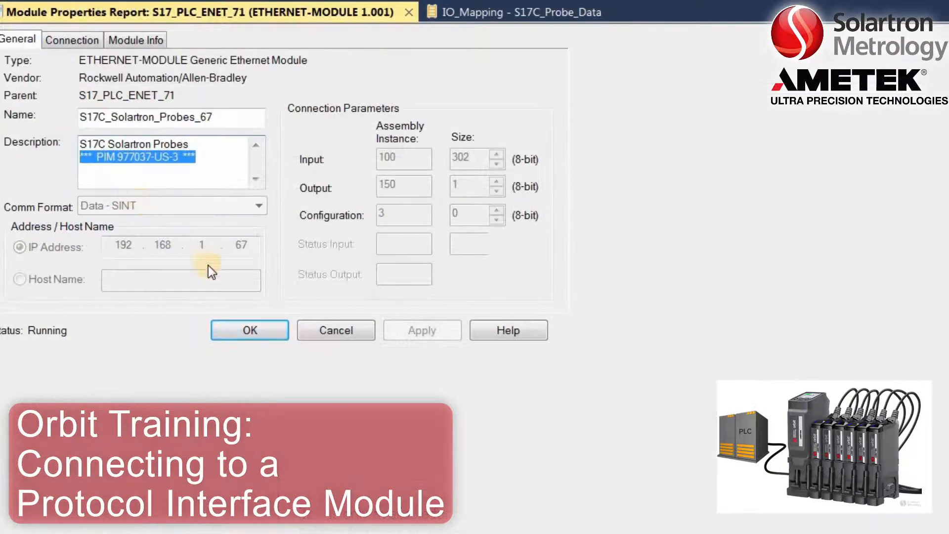
pyautogui.moveTo(269, 251)
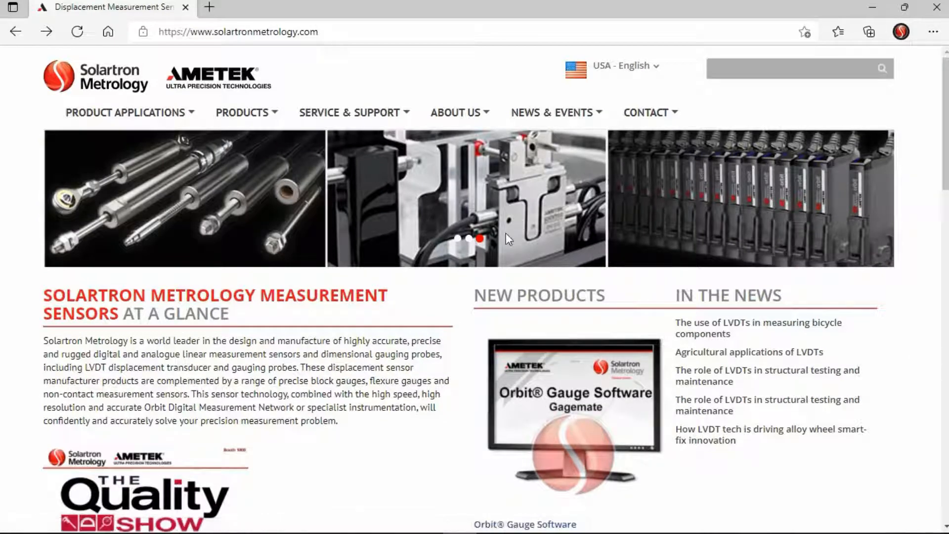
# Go to Drivers And Software under Service & Support on solartronmetrology.com
pyautogui.click(348, 112)
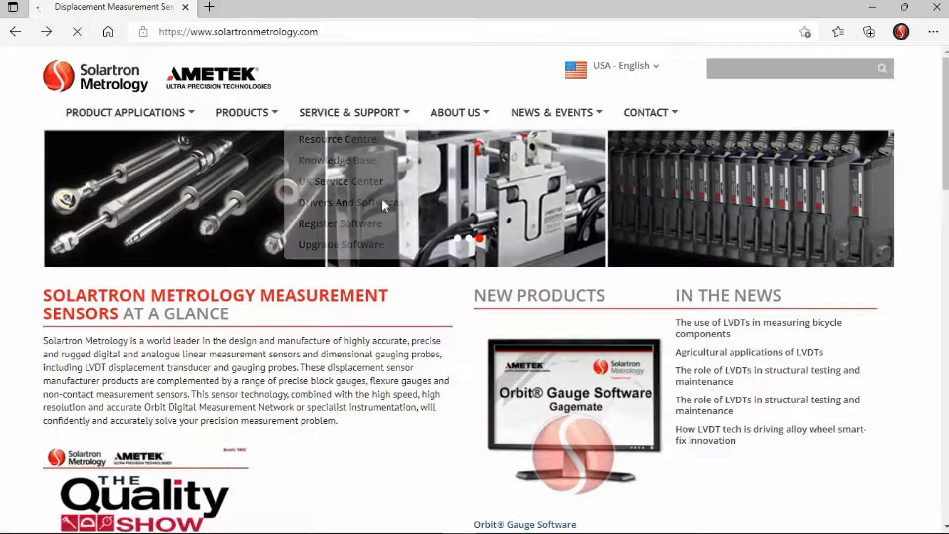
pyautogui.click(339, 202)
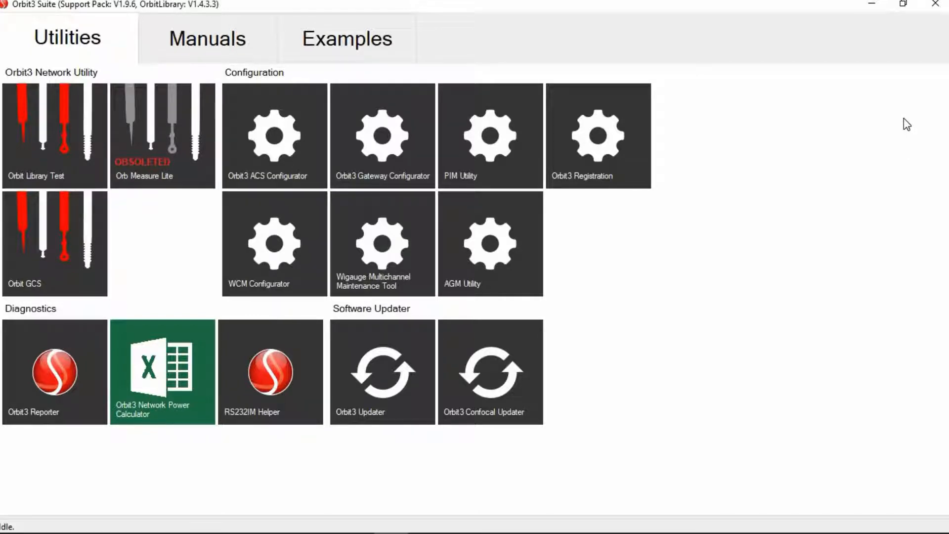
pyautogui.moveTo(657, 288)
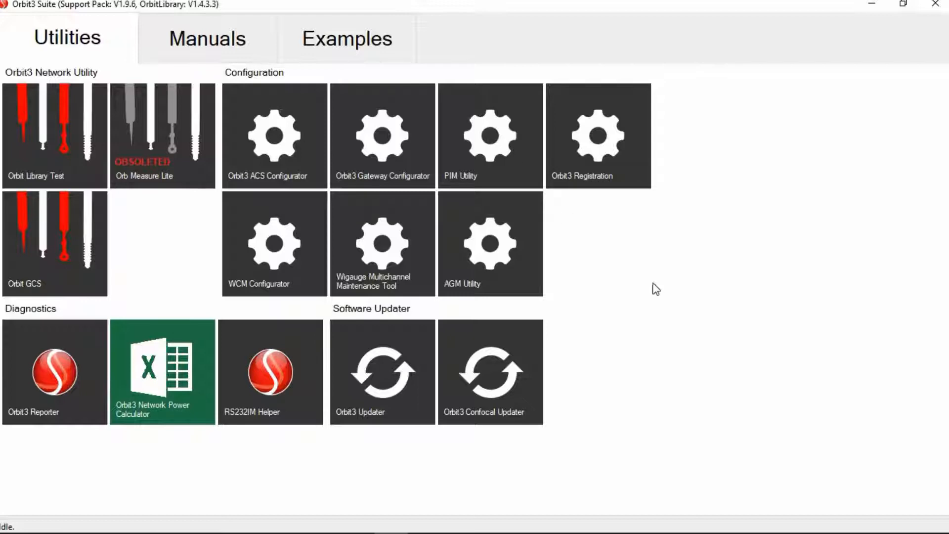
pyautogui.moveTo(661, 293)
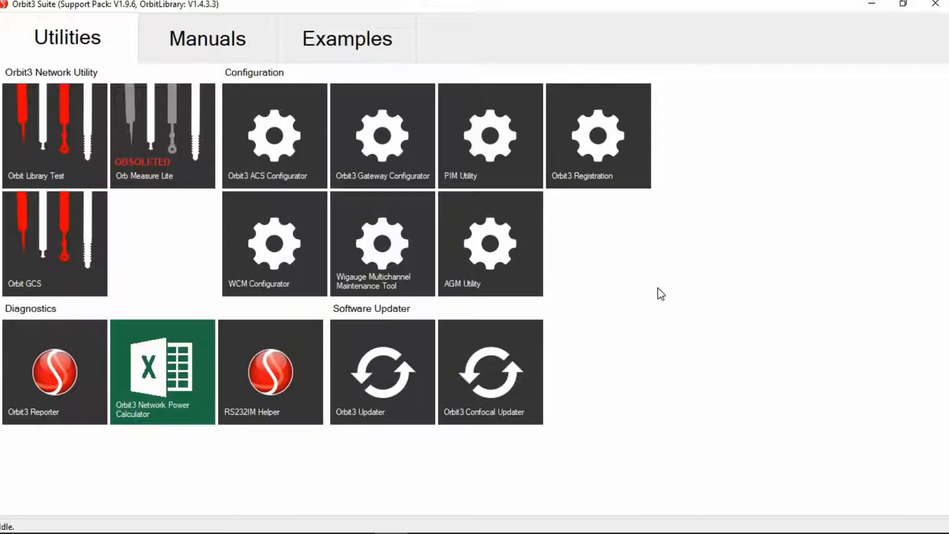
# Show the Orbit3 Suite Manuals tab with the PIM User Manual and Datasheet Manager
pyautogui.click(206, 38)
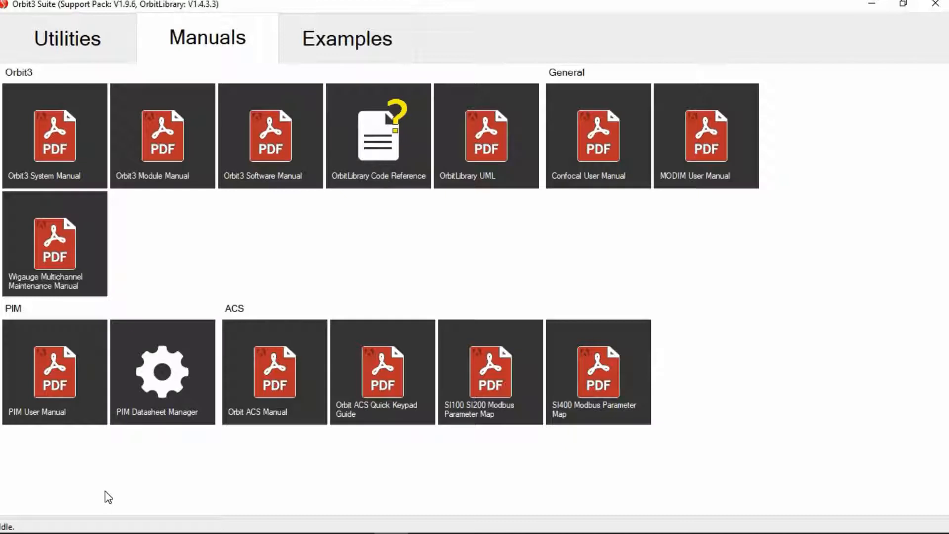
# View the PROFINET PIM ADI Map for all available data, then close the Datasheet Manager
pyautogui.doubleClick(54, 372)
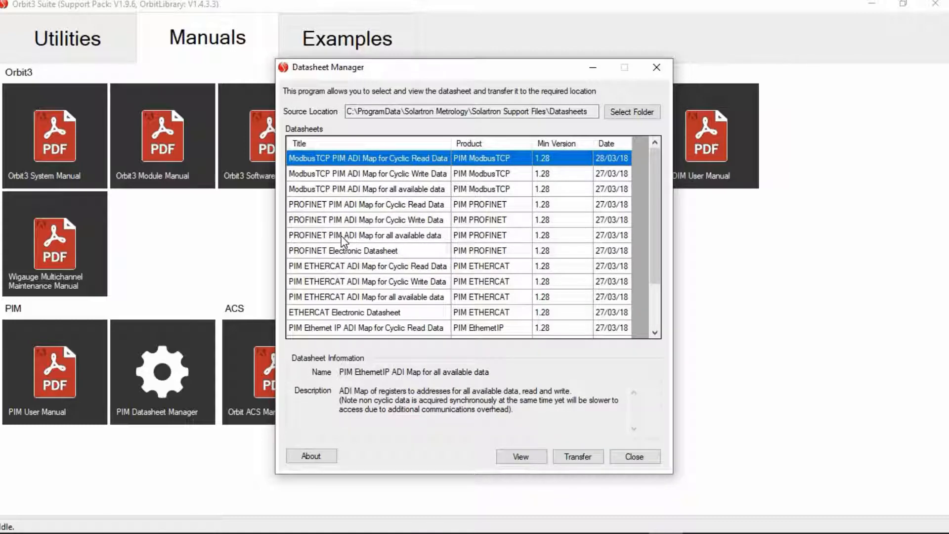
pyautogui.click(366, 234)
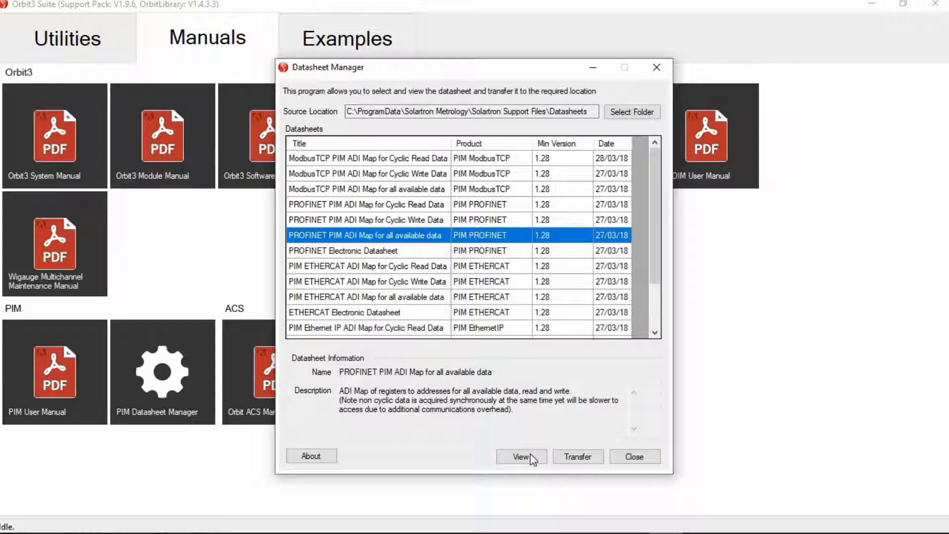
pyautogui.click(521, 456)
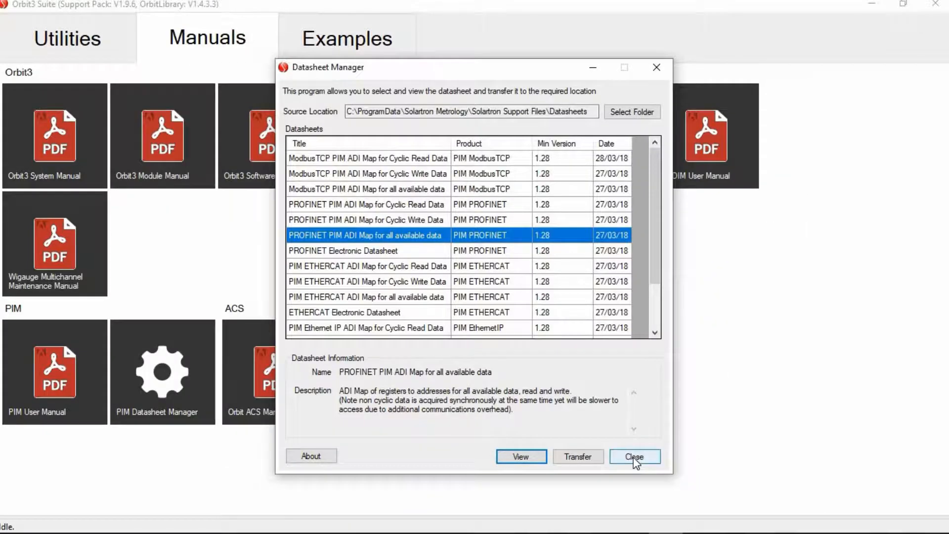
pyautogui.click(635, 456)
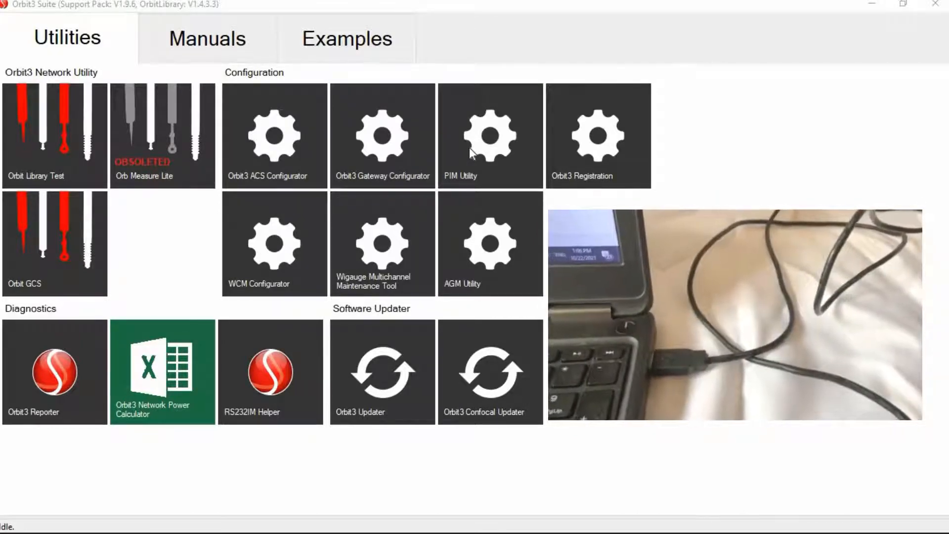
# Launch the PIM Utility tile under Configuration
pyautogui.click(490, 133)
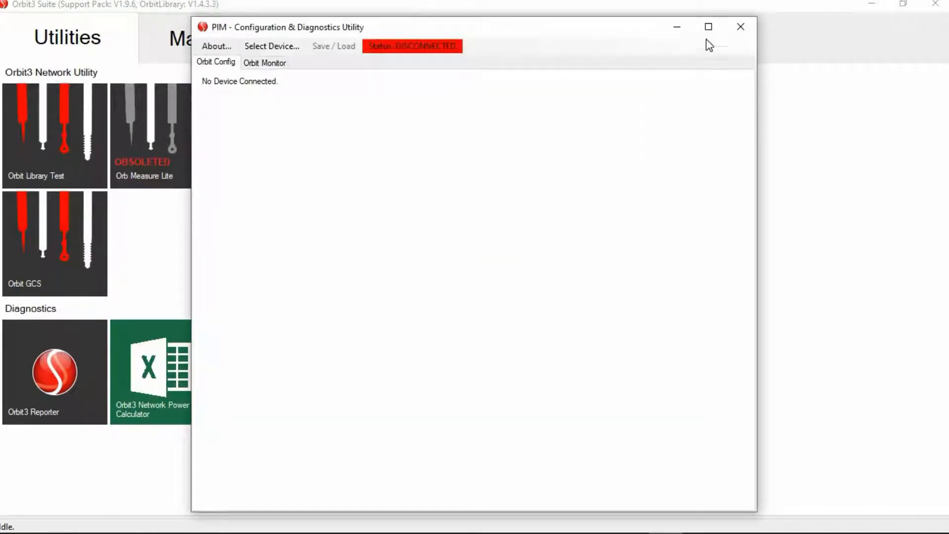
# Maximize the utility and connect to the Solartron PIM device 152AL33701
pyautogui.click(707, 26)
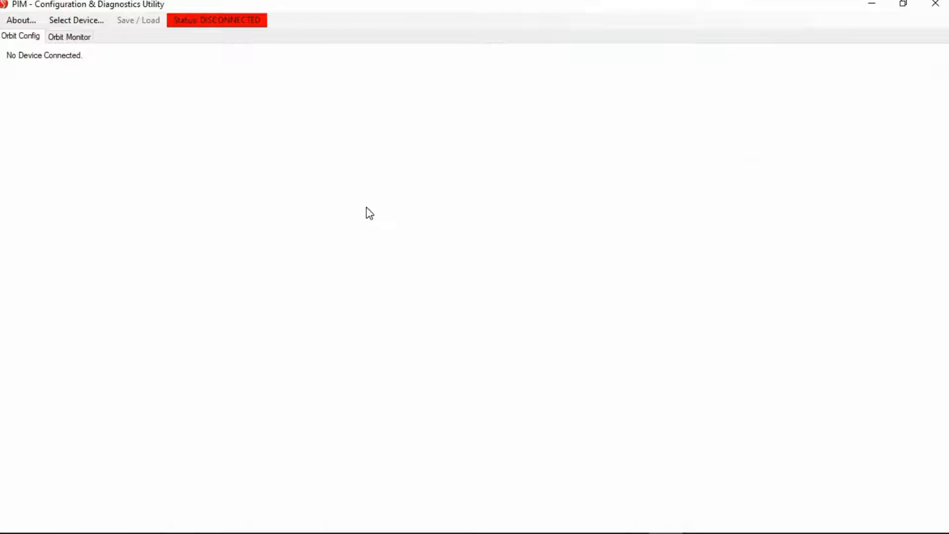
pyautogui.moveTo(207, 145)
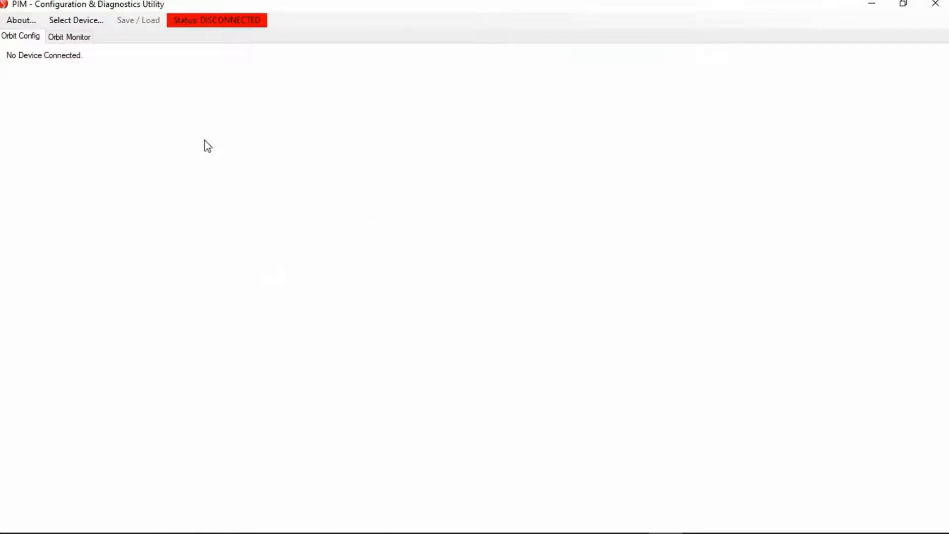
pyautogui.click(76, 20)
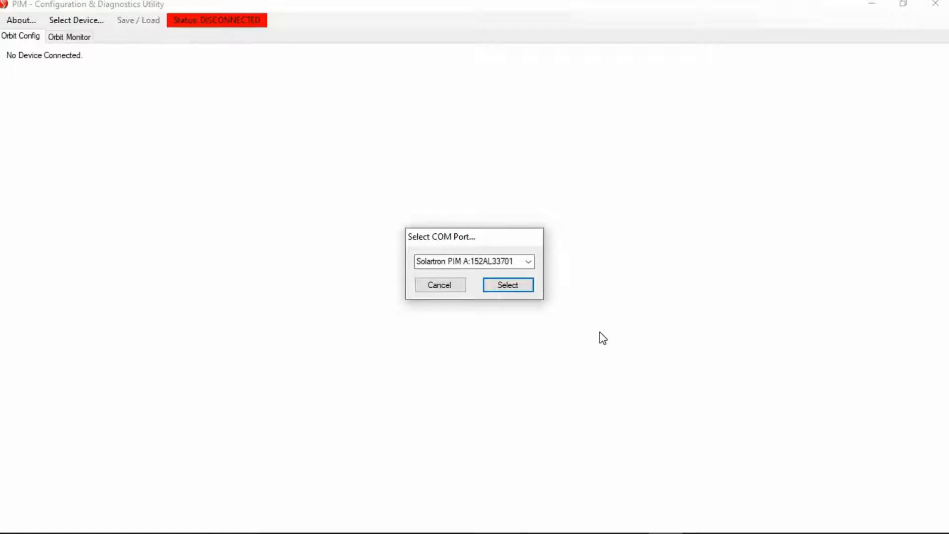
pyautogui.moveTo(509, 285)
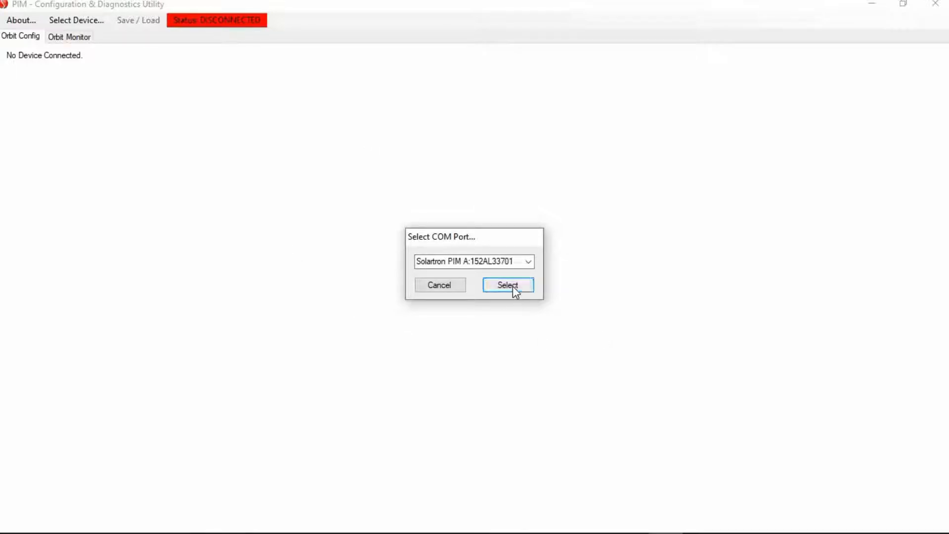
pyautogui.click(507, 285)
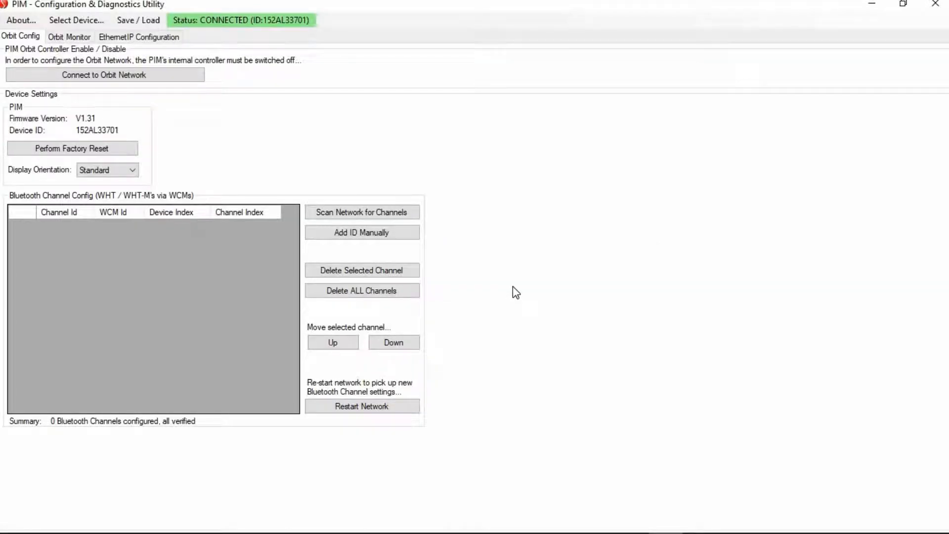
pyautogui.moveTo(275, 185)
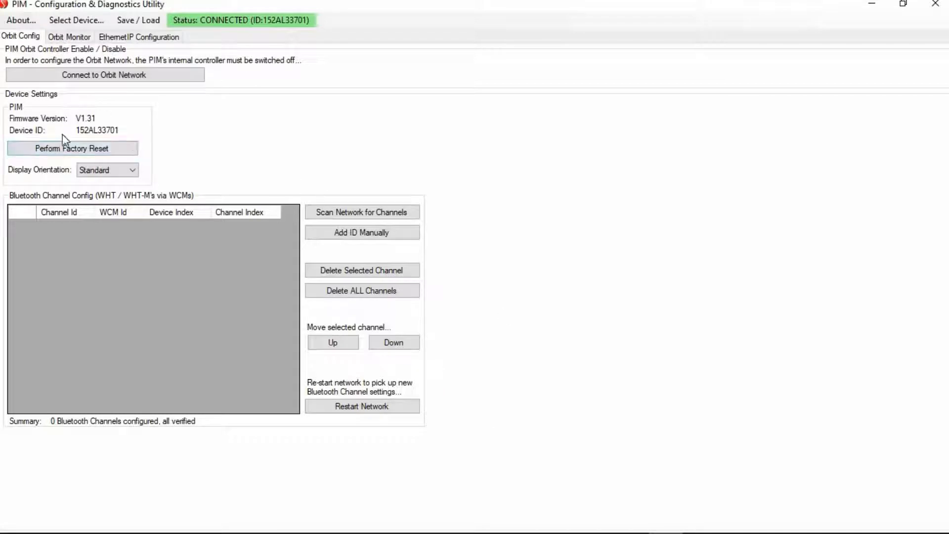
pyautogui.moveTo(92, 163)
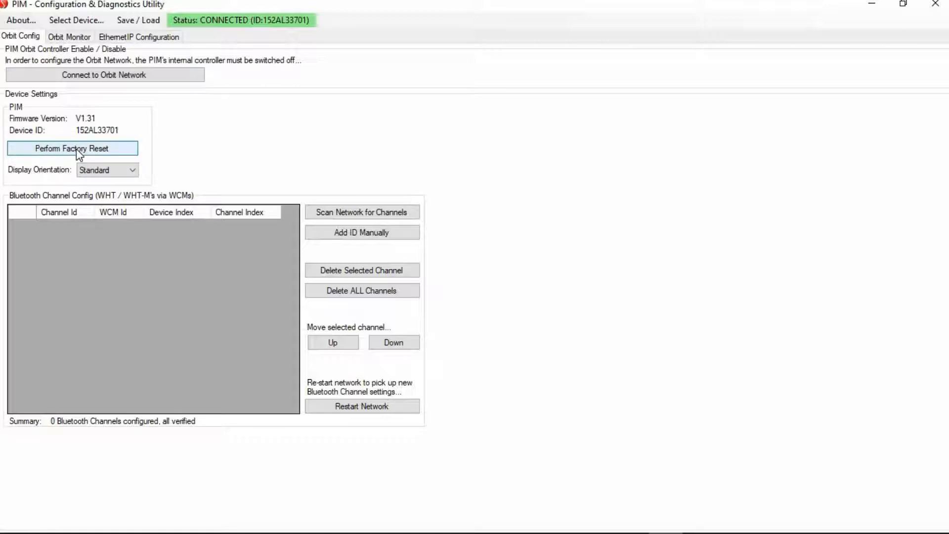
pyautogui.moveTo(224, 144)
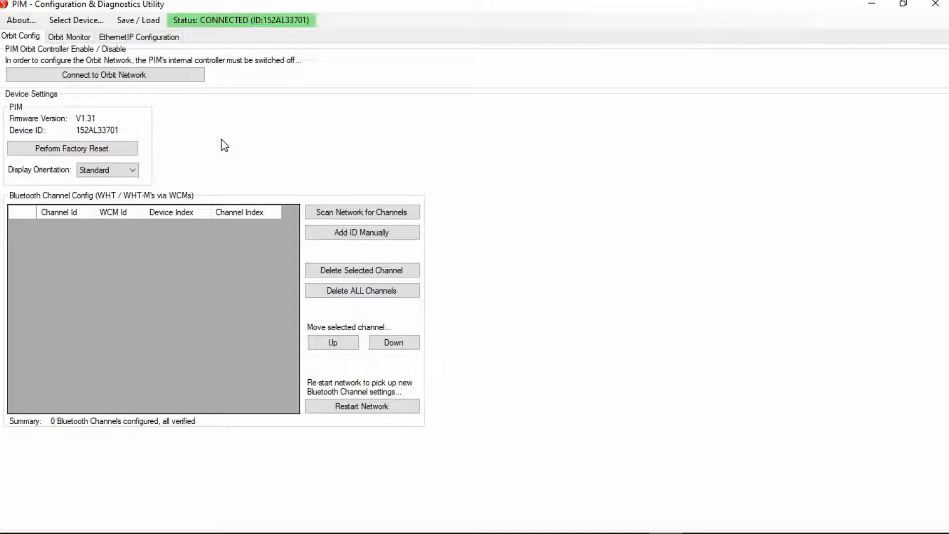
# Review the display orientation choices (90°, 180°, 270°), leaving it at Standard
pyautogui.click(108, 169)
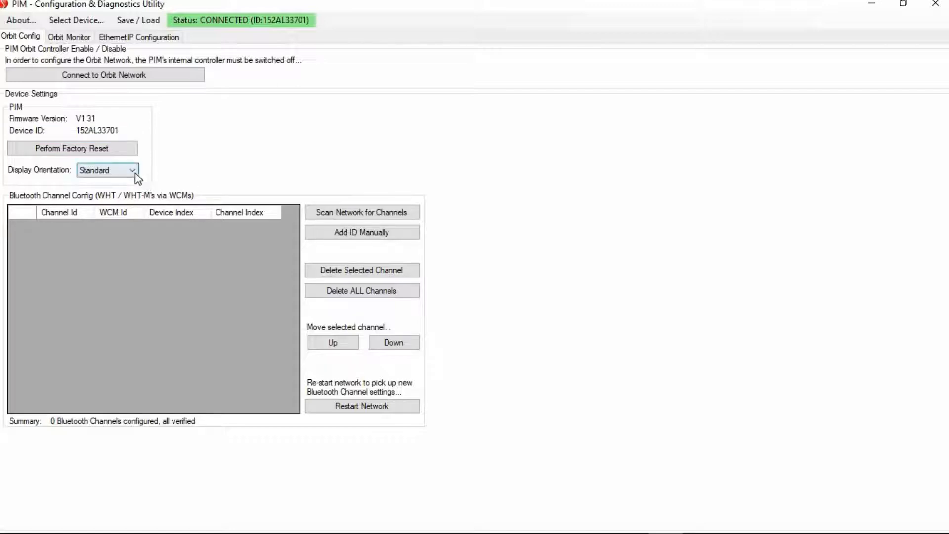
pyautogui.click(130, 170)
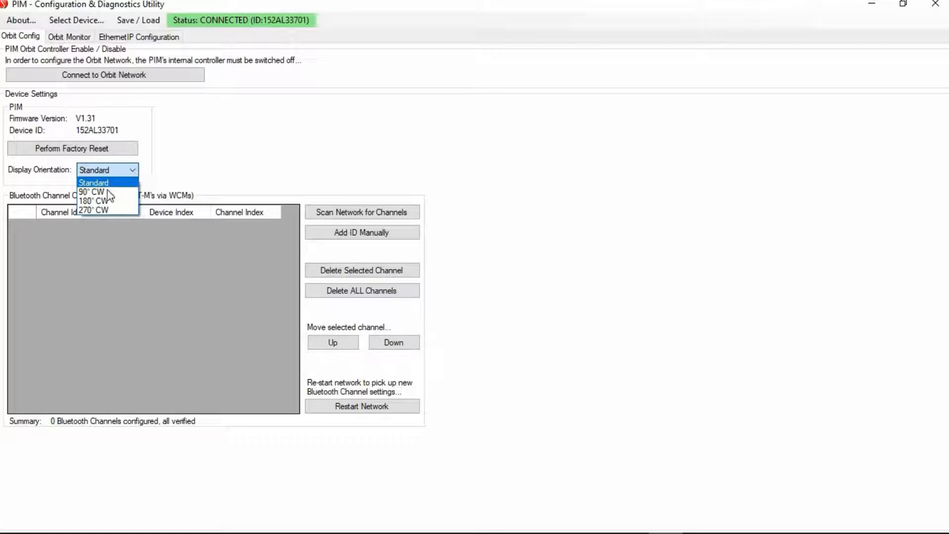
pyautogui.moveTo(94, 200)
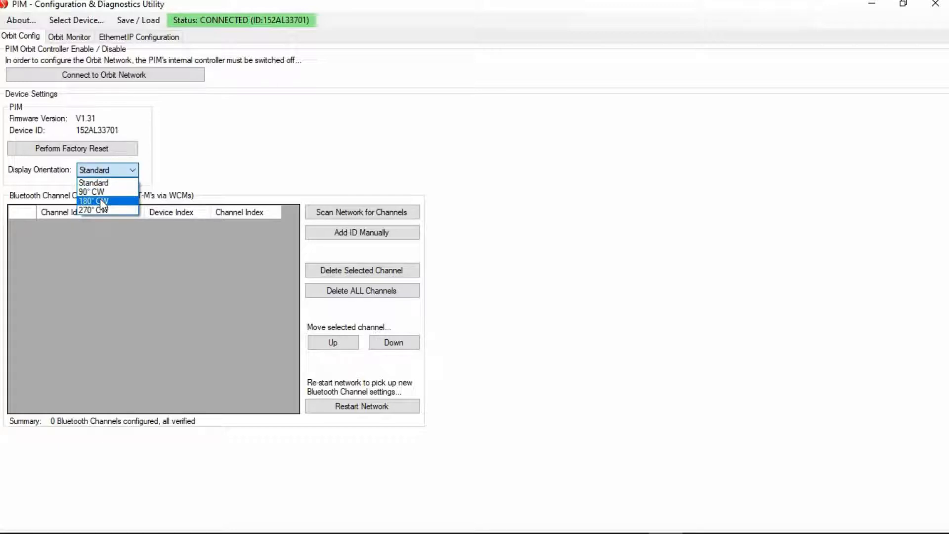
pyautogui.click(93, 183)
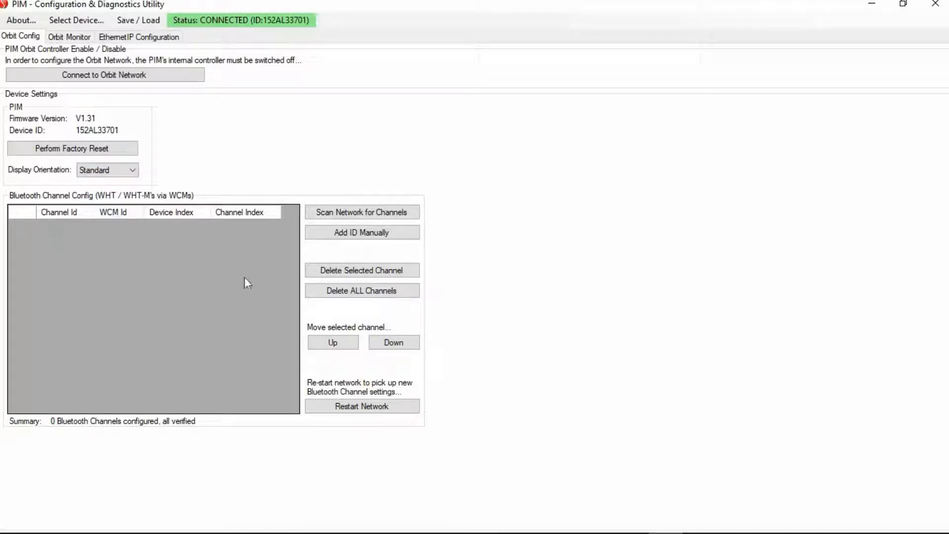
pyautogui.moveTo(200, 291)
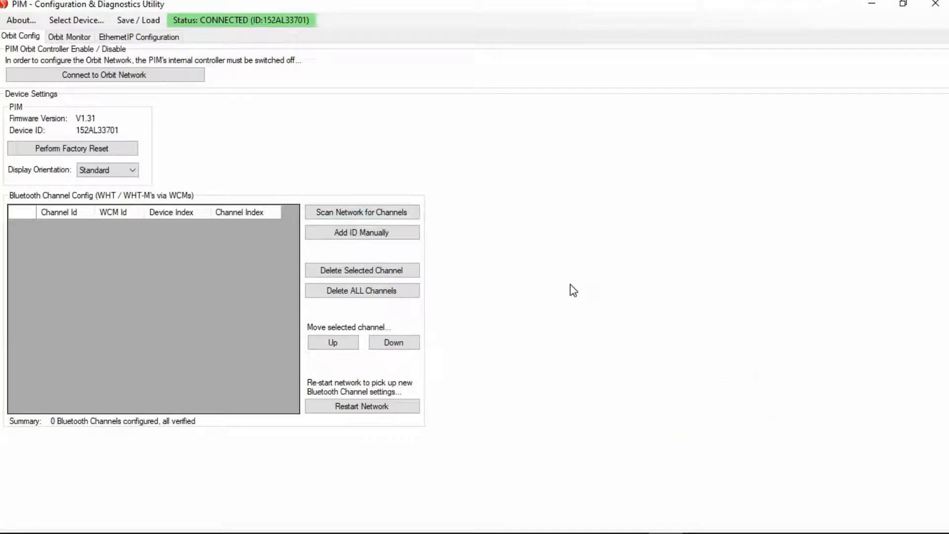
pyautogui.moveTo(529, 279)
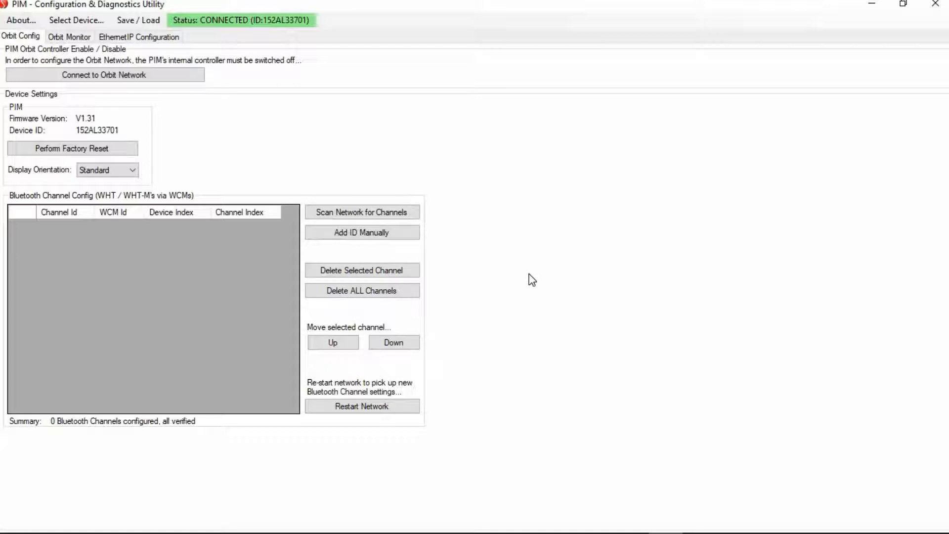
pyautogui.moveTo(152, 81)
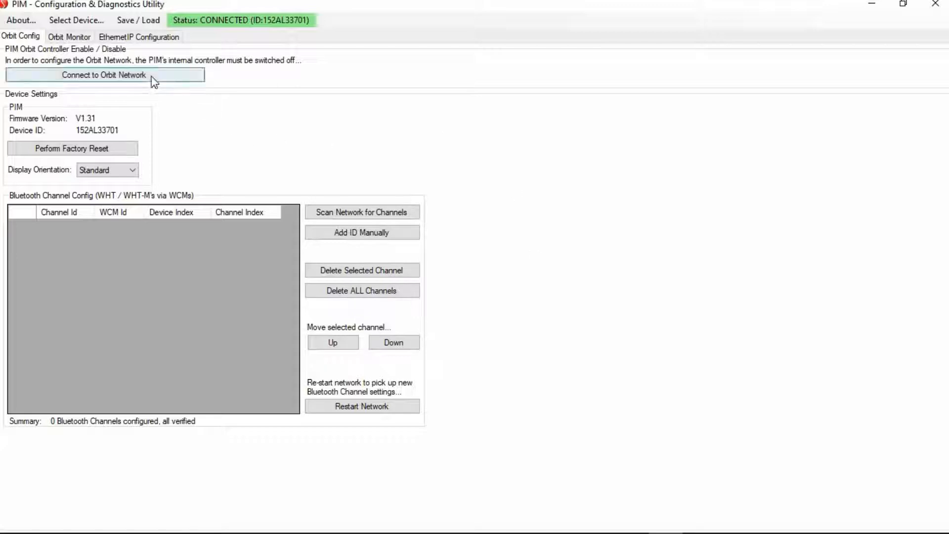
# Connect to the Orbit network to list modules 397AK09407 DP 1 mm and 200AM45P03 DP 2 mm
pyautogui.click(102, 75)
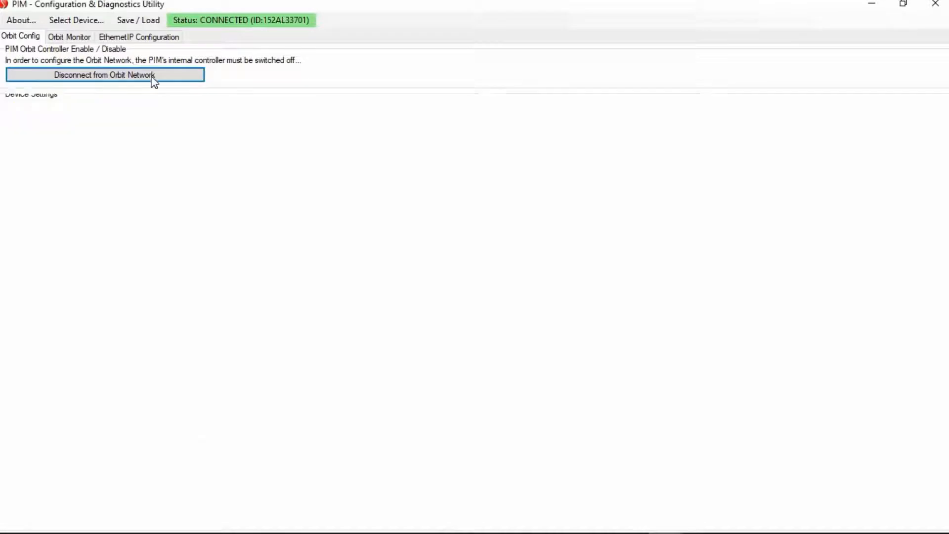
pyautogui.click(104, 75)
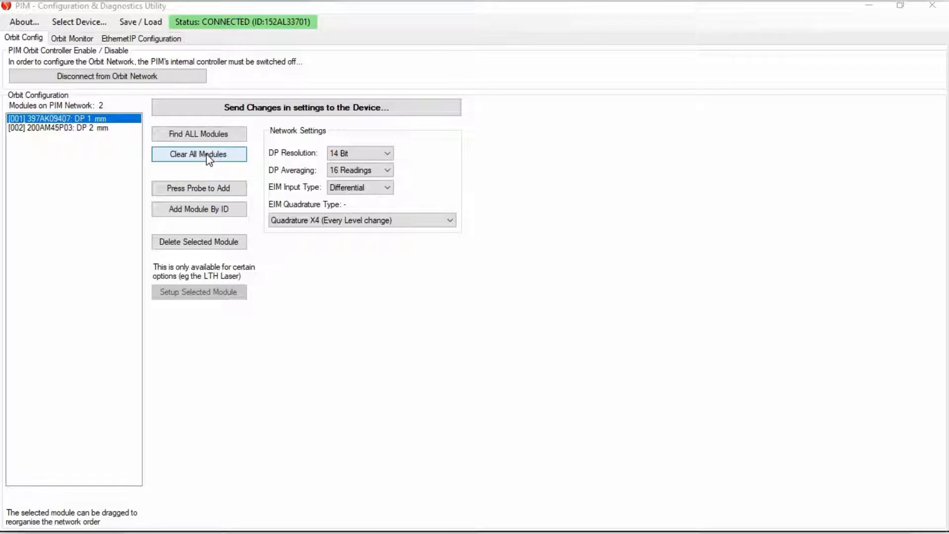
pyautogui.moveTo(72, 132)
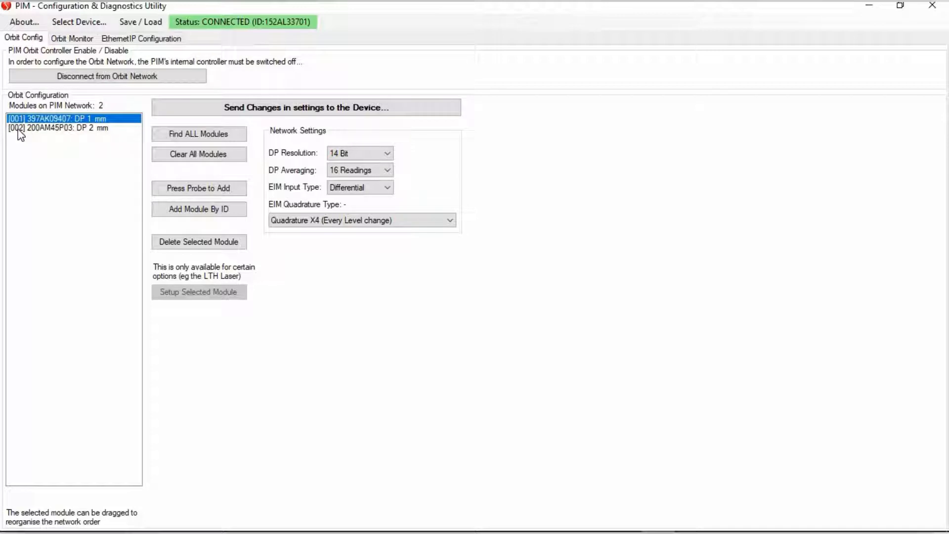
# Move module 397AK09407 below 200AM45P03 so 200AM45P03 becomes module 001
pyautogui.click(57, 127)
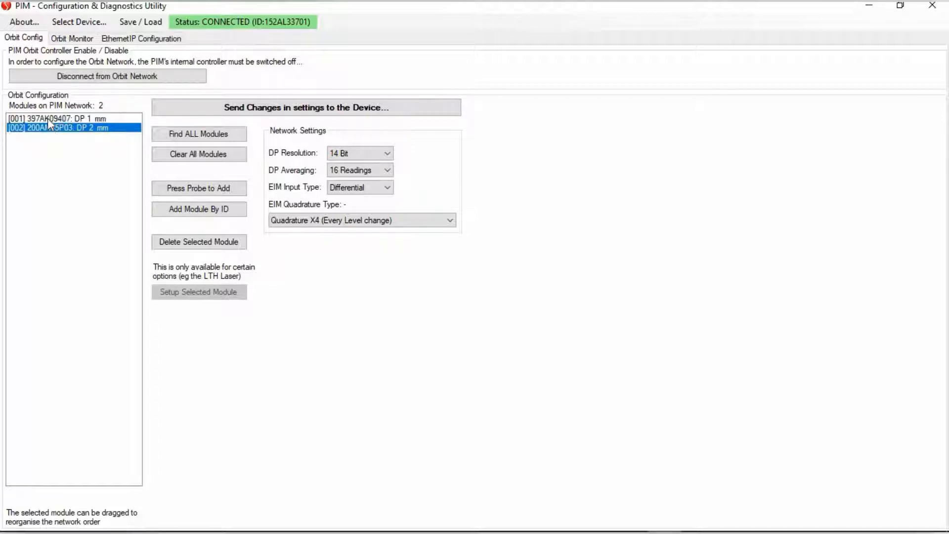
pyautogui.click(58, 118)
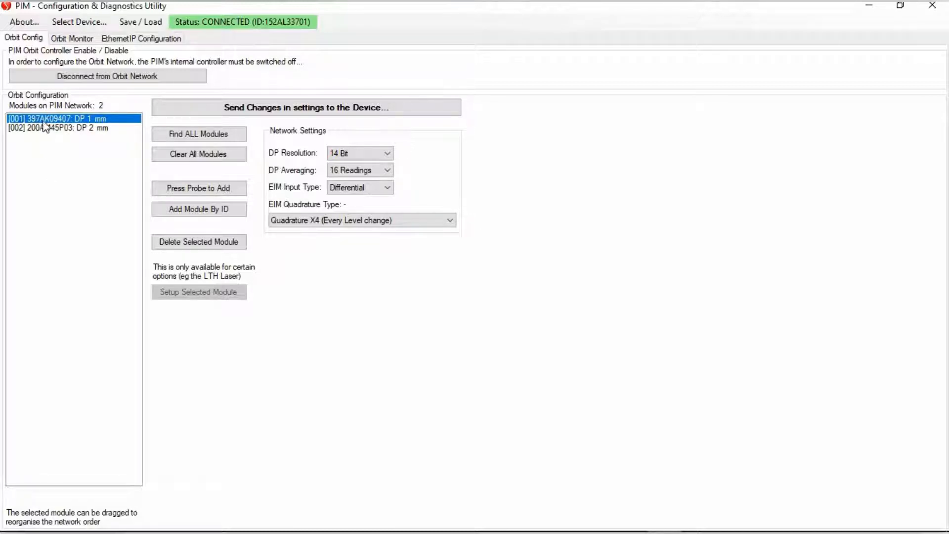
pyautogui.click(57, 127)
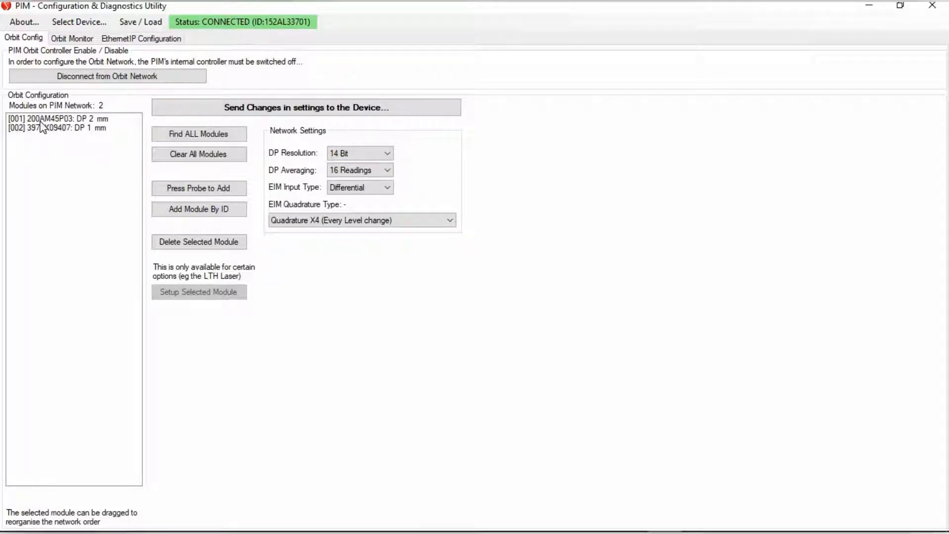
pyautogui.click(58, 118)
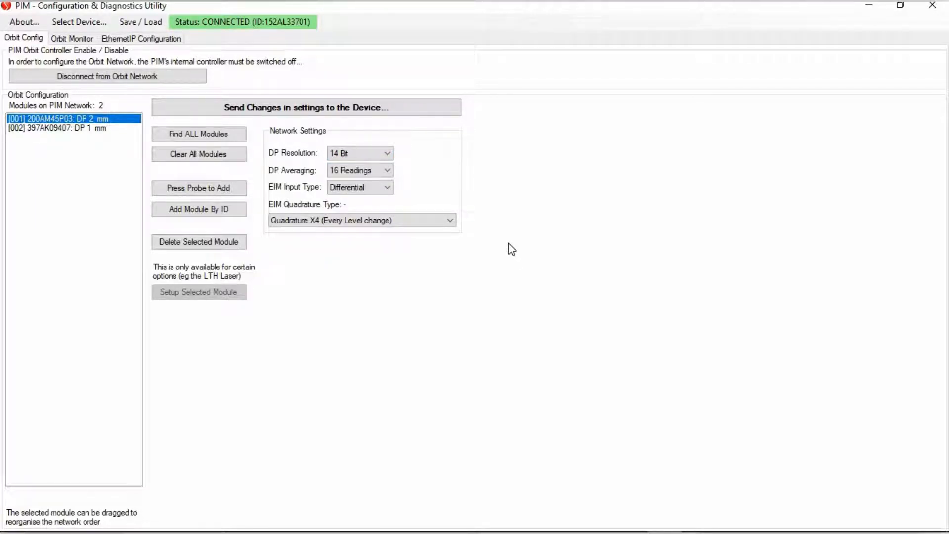
pyautogui.moveTo(493, 251)
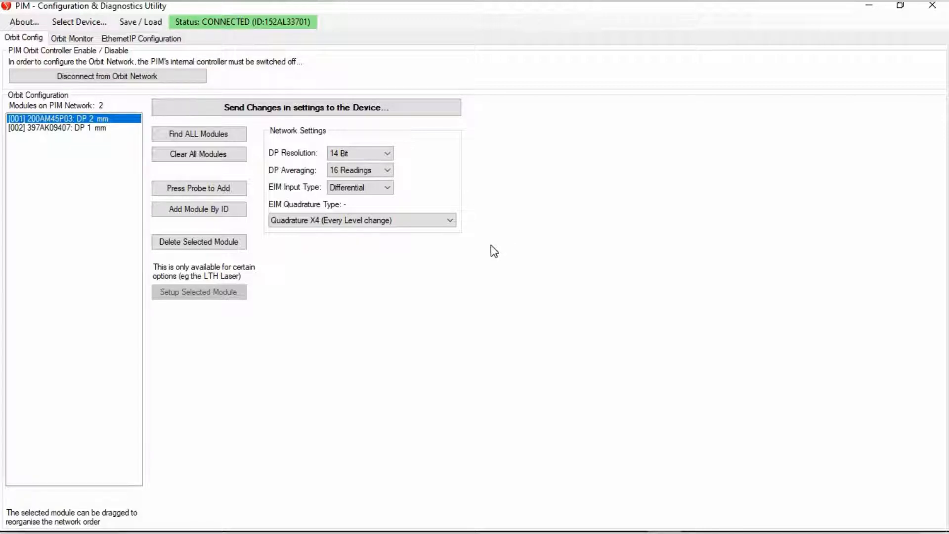
# Keep the EIM input type Differential and send the new module order to the device
pyautogui.click(387, 187)
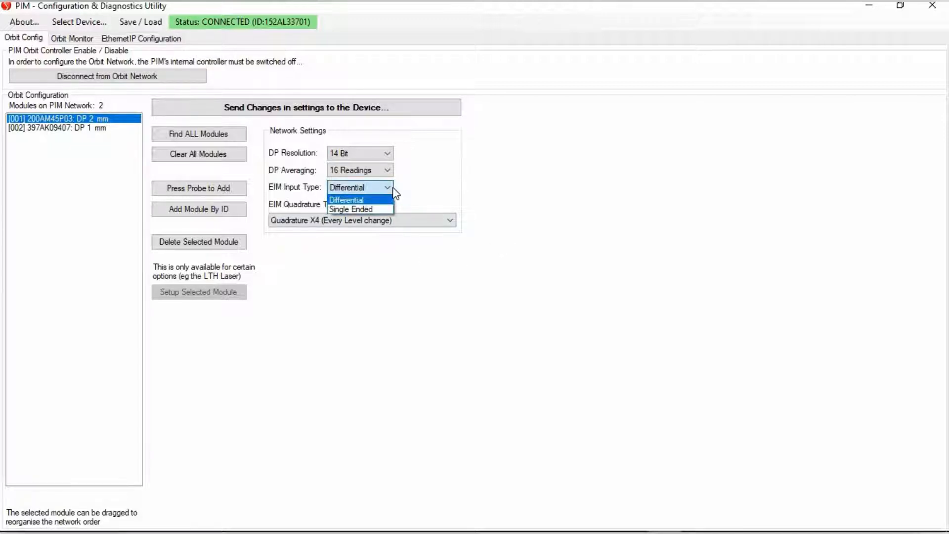
pyautogui.click(347, 187)
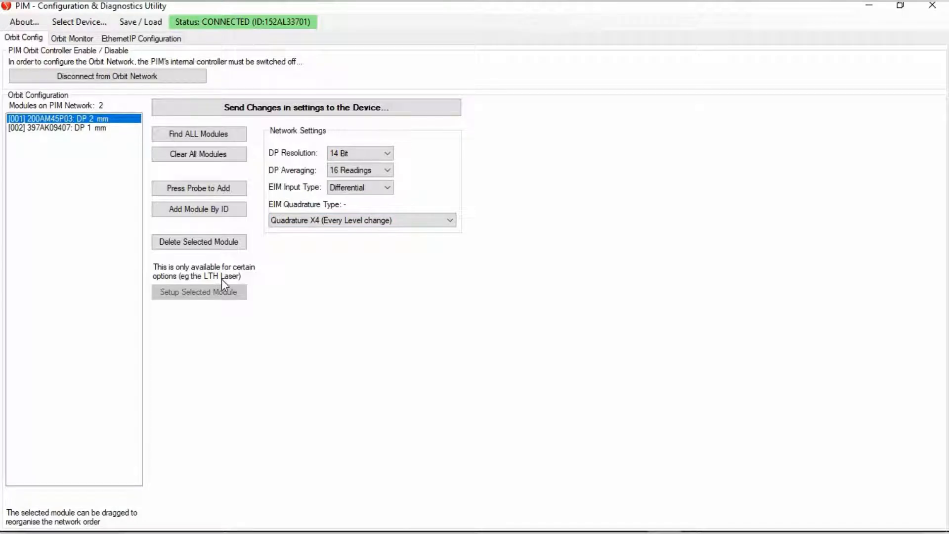
pyautogui.click(305, 107)
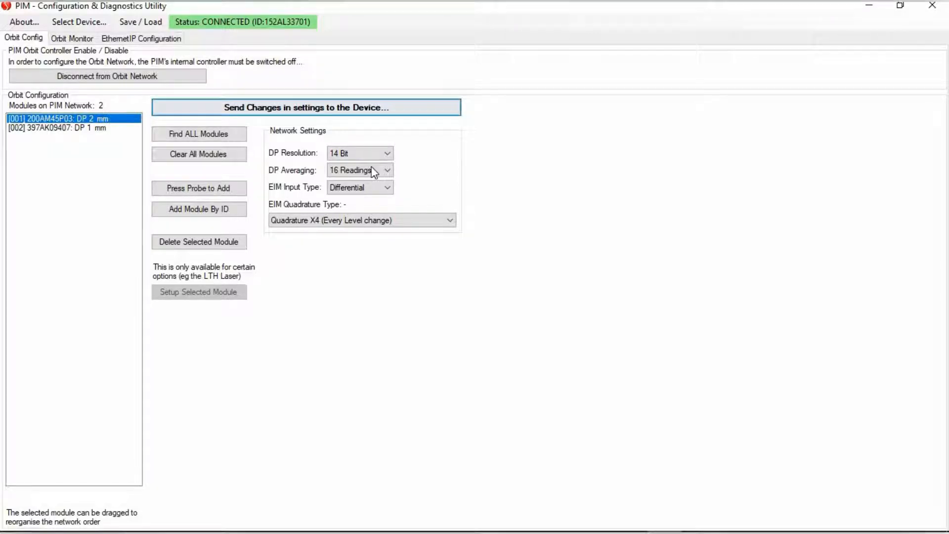
pyautogui.click(107, 76)
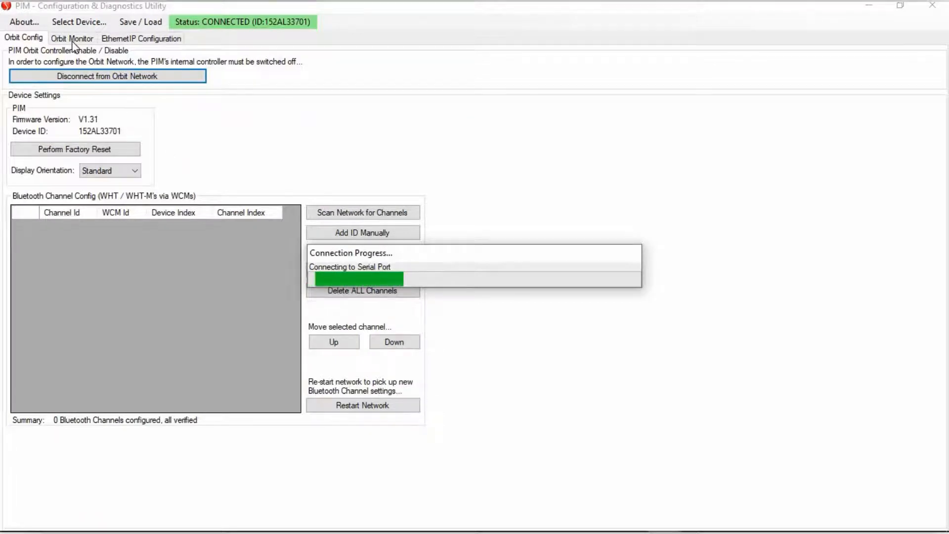
# Reset Max/Min readings on Orbit Monitor, then open the EtherNet/IP configuration page
pyautogui.click(72, 38)
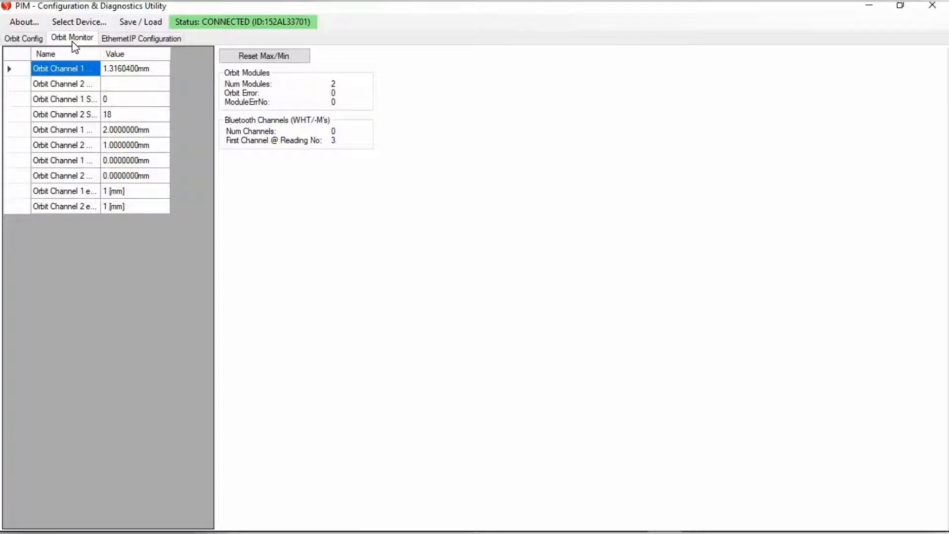
pyautogui.click(264, 55)
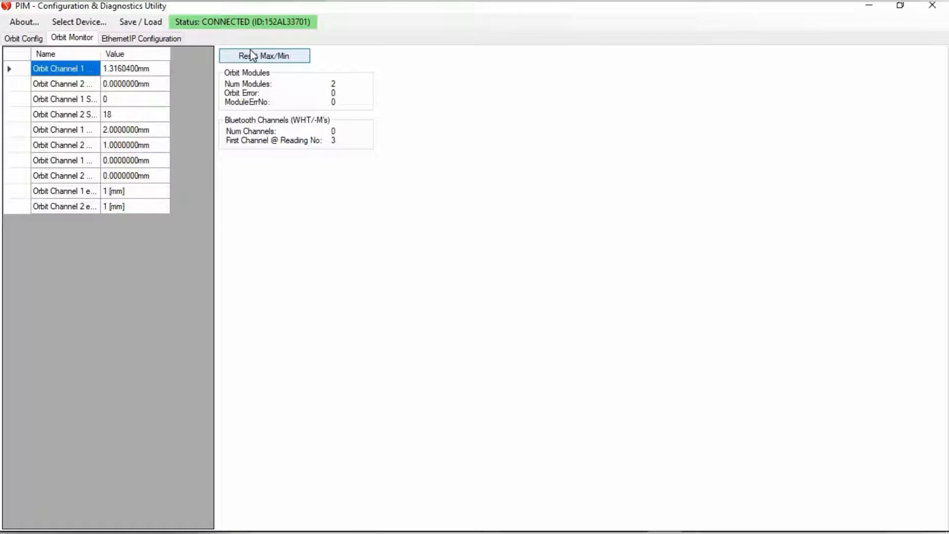
pyautogui.click(141, 37)
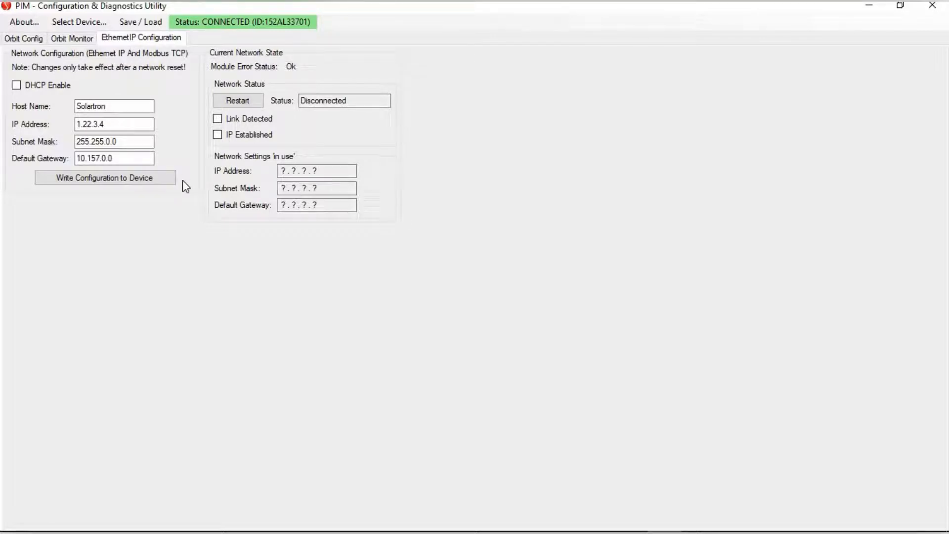
# Change the static IP address from 1.22.3.4 to 1.2.3.4 with DHCP off and send the settings
pyautogui.click(114, 105)
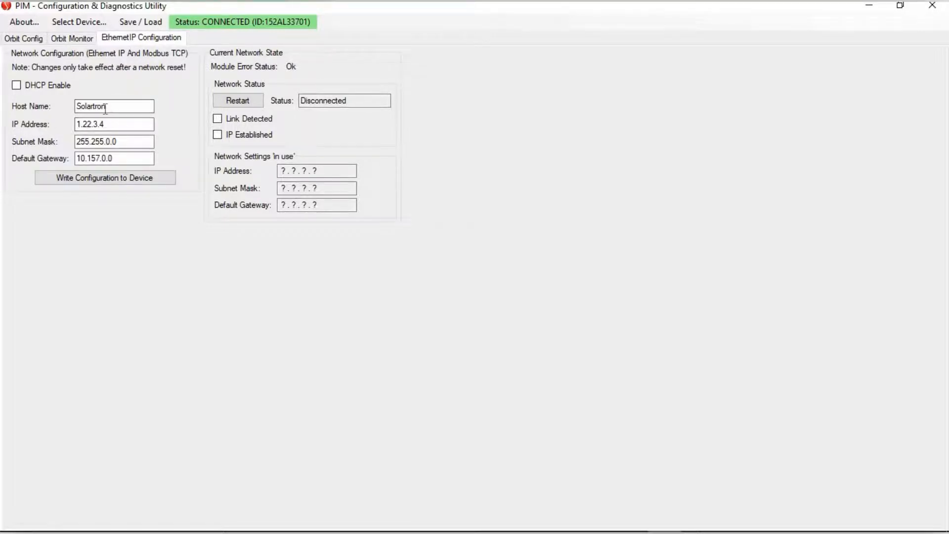
pyautogui.moveTo(64, 132)
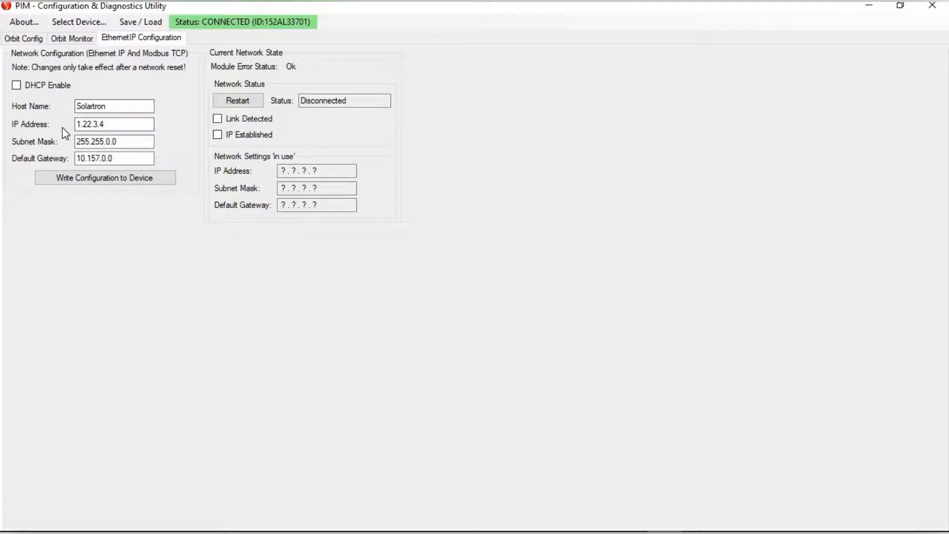
pyautogui.click(114, 124)
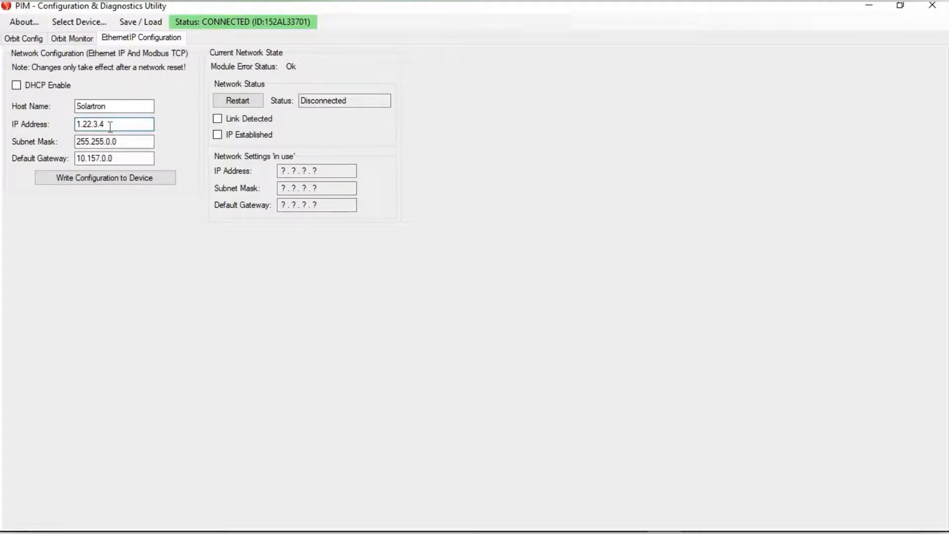
pyautogui.press('BackSpace')
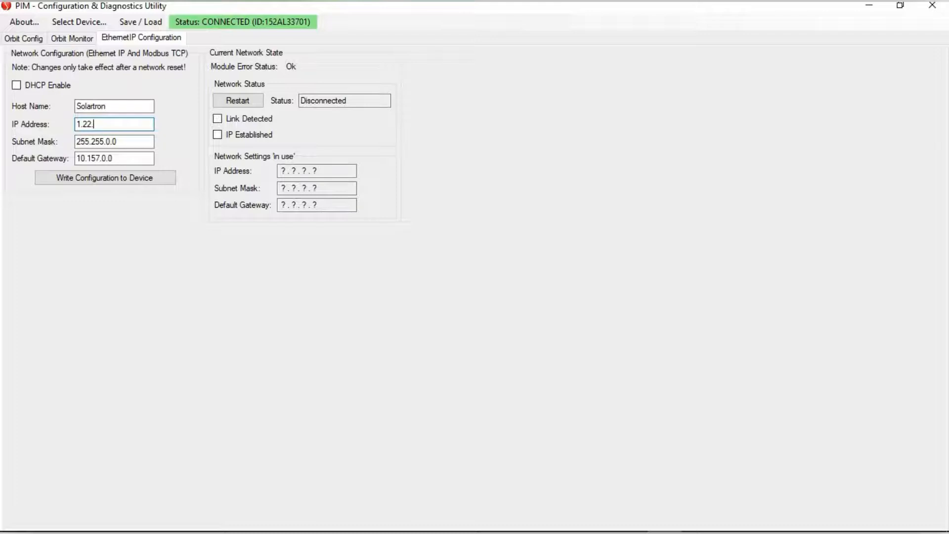
pyautogui.write('.3.4.5')
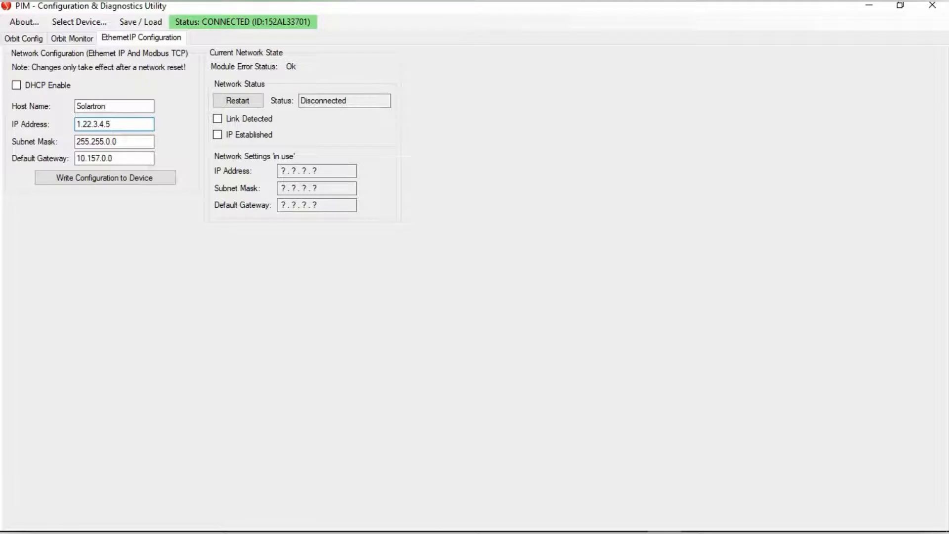
pyautogui.click(109, 124)
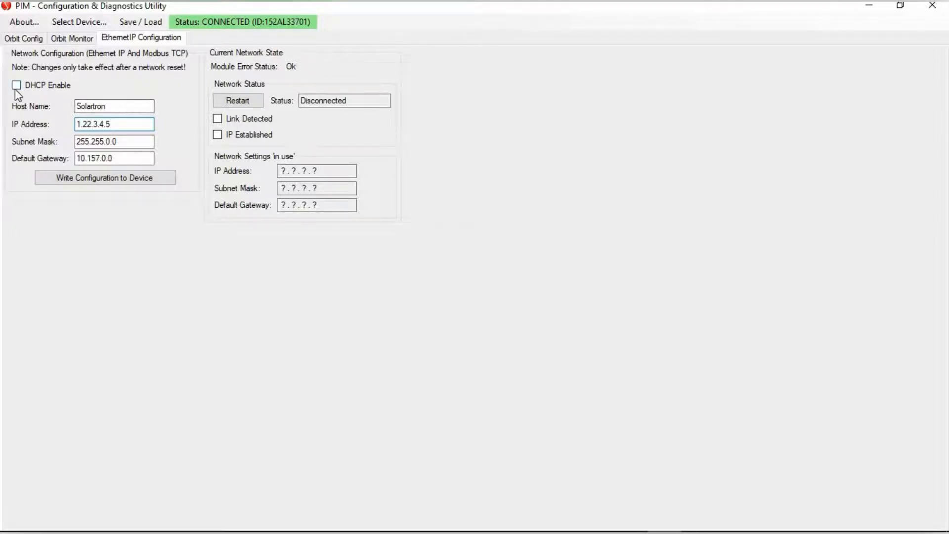
pyautogui.click(17, 85)
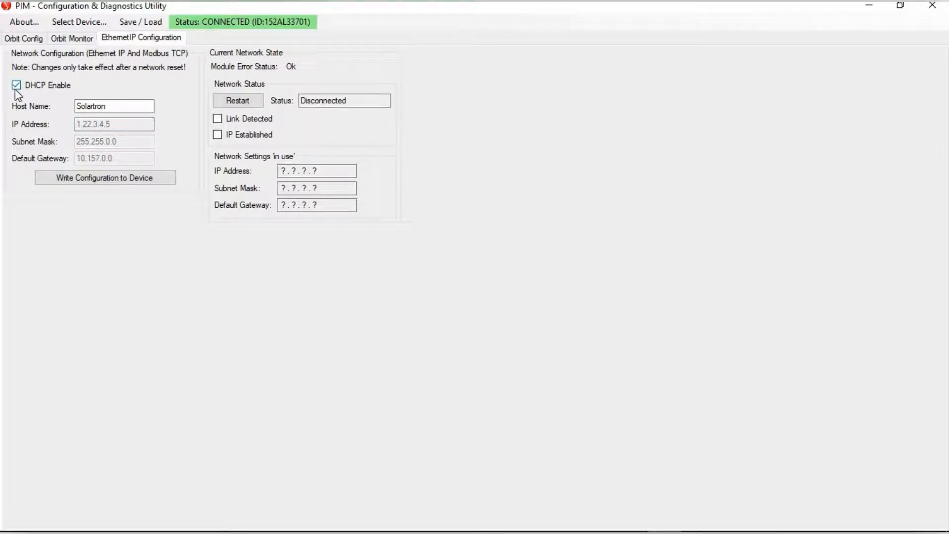
pyautogui.moveTo(74, 117)
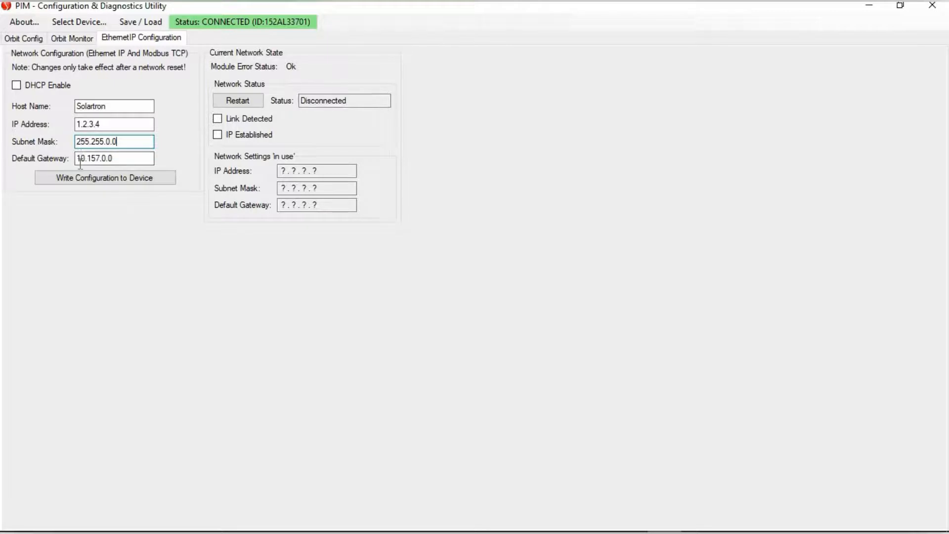
pyautogui.click(105, 177)
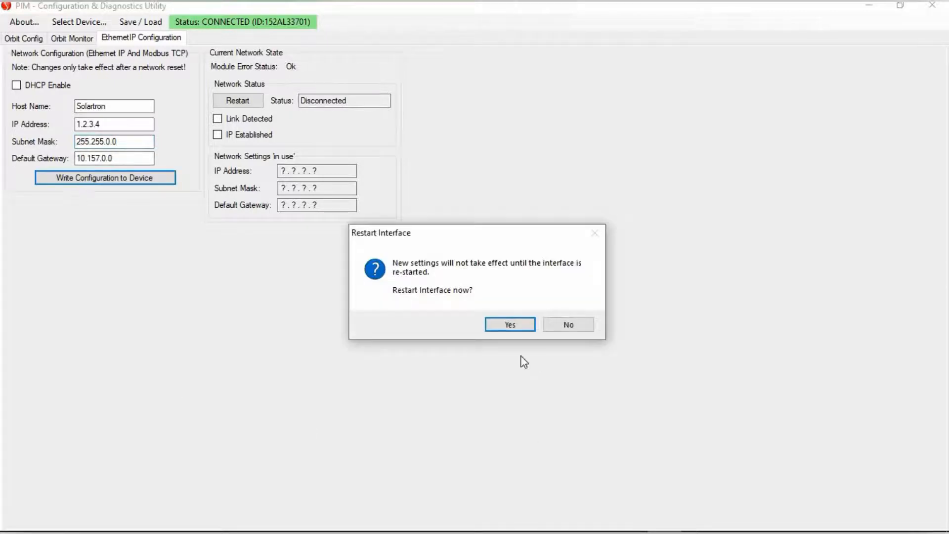
# Restart the PIM network interface to apply the new settings, then begin choosing another PIM
pyautogui.click(509, 324)
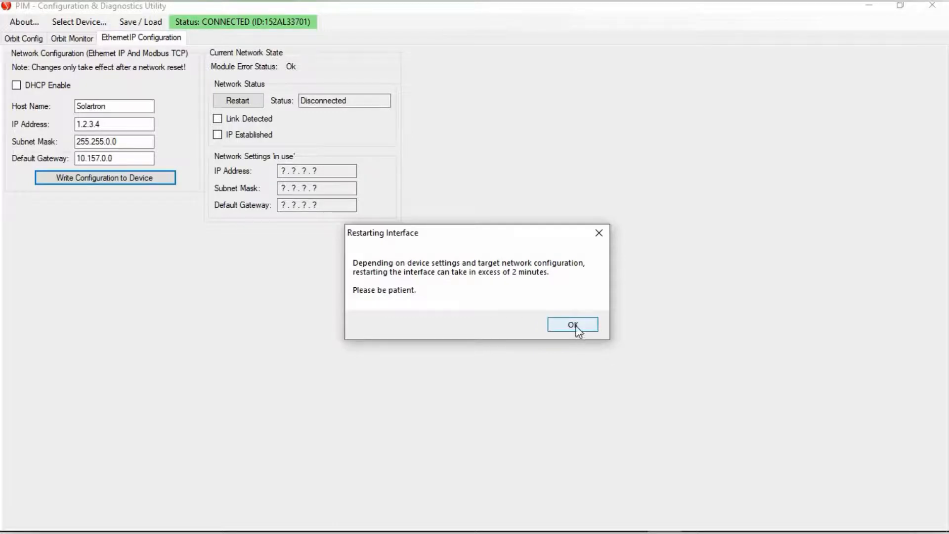
pyautogui.click(572, 324)
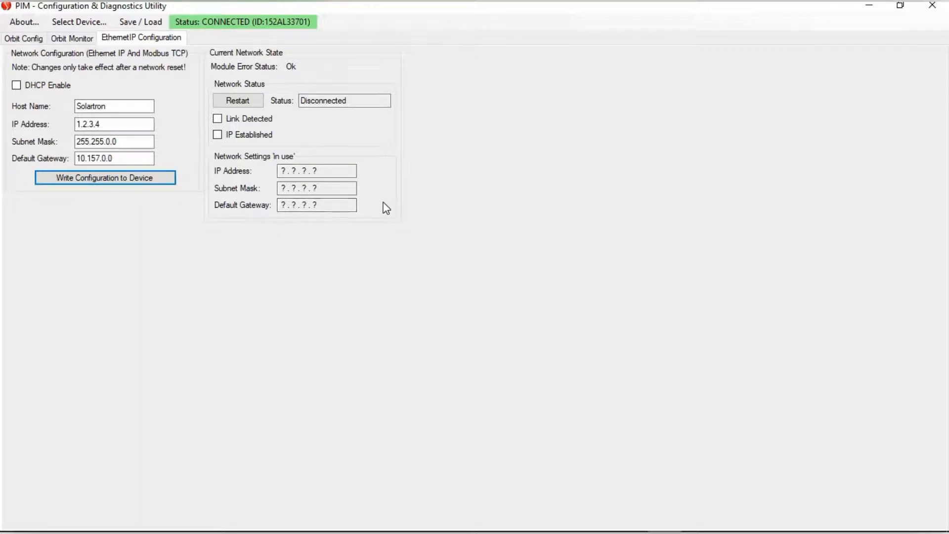
pyautogui.click(23, 38)
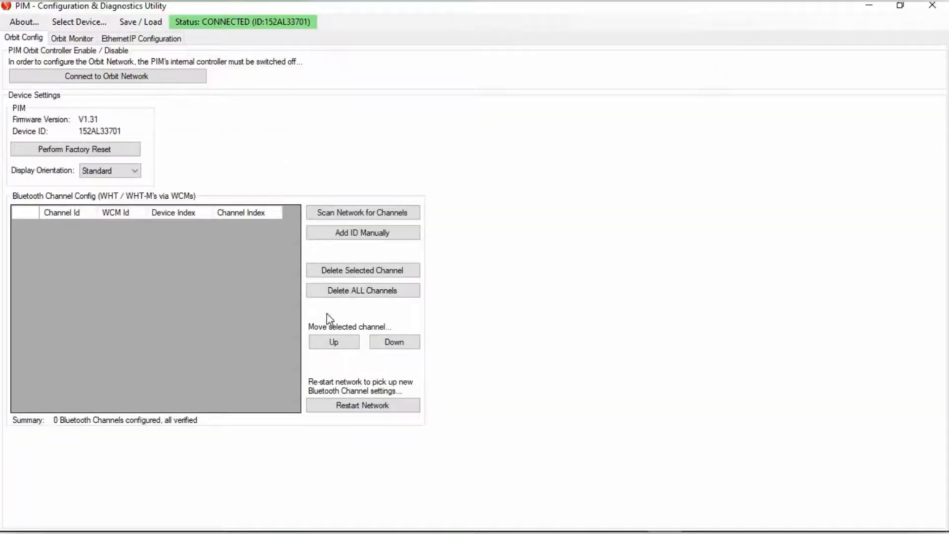
pyautogui.click(79, 22)
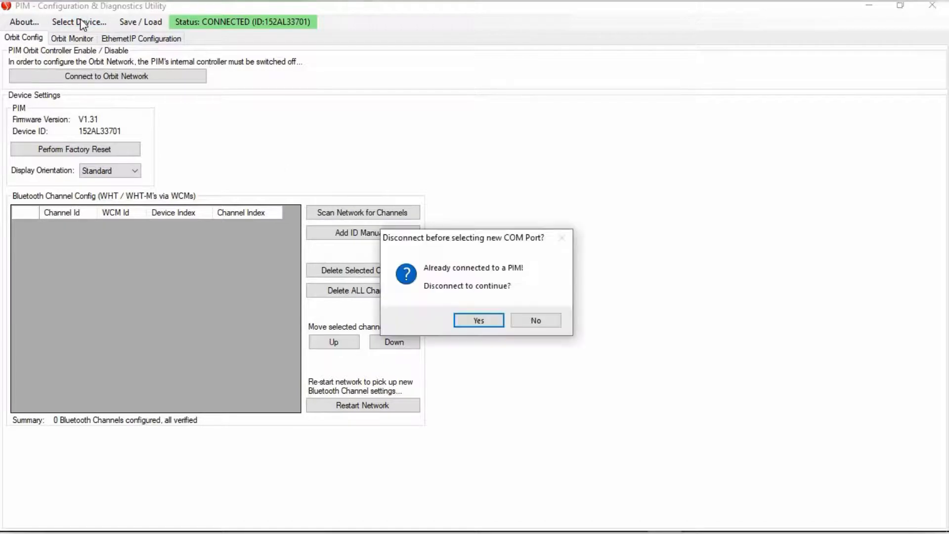
# Disconnect from the current PIM and connect to PIM 152BR24705 at 192.168.1.67
pyautogui.click(478, 321)
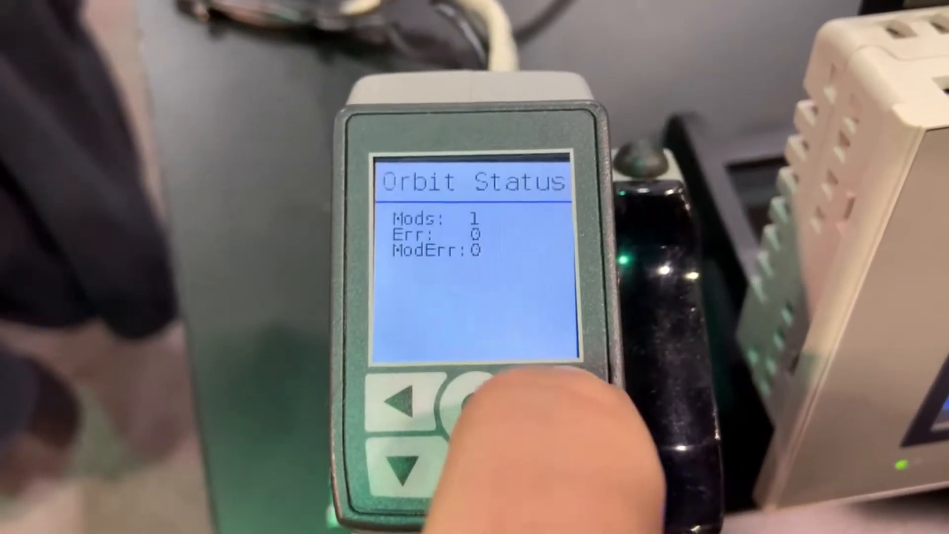
pyautogui.click(466, 396)
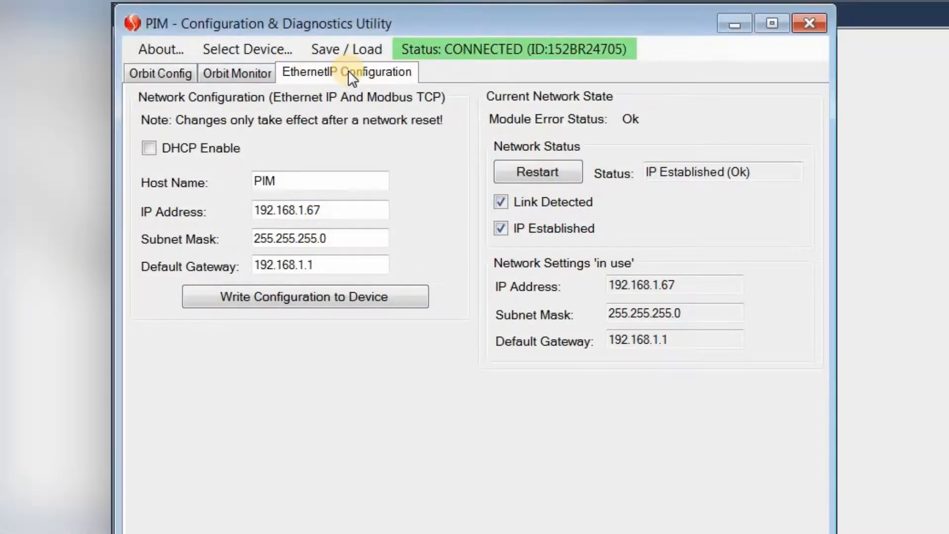
# Write IP 192.168.1.67, mask 255.255.255.0, gateway 192.168.1.1 to PIM 152BR24705 and restart
pyautogui.click(319, 181)
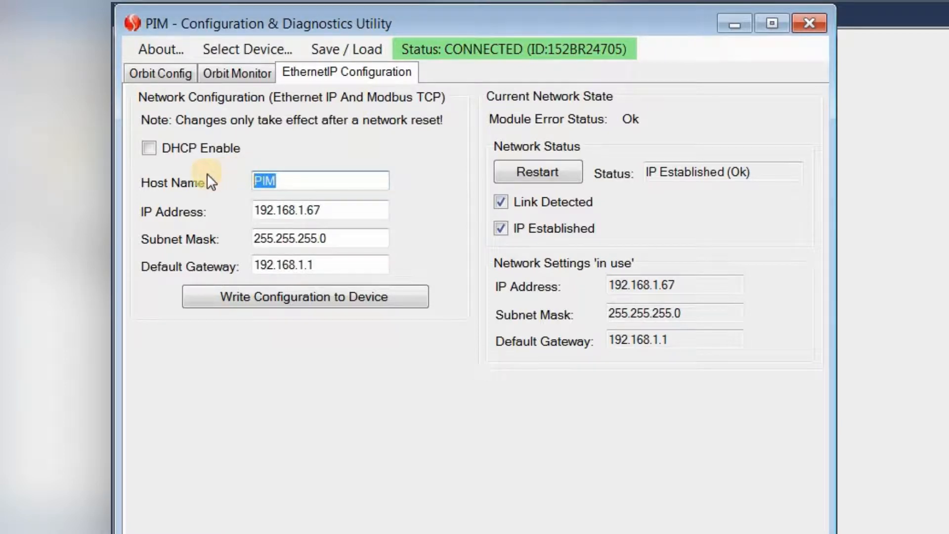
pyautogui.moveTo(363, 216)
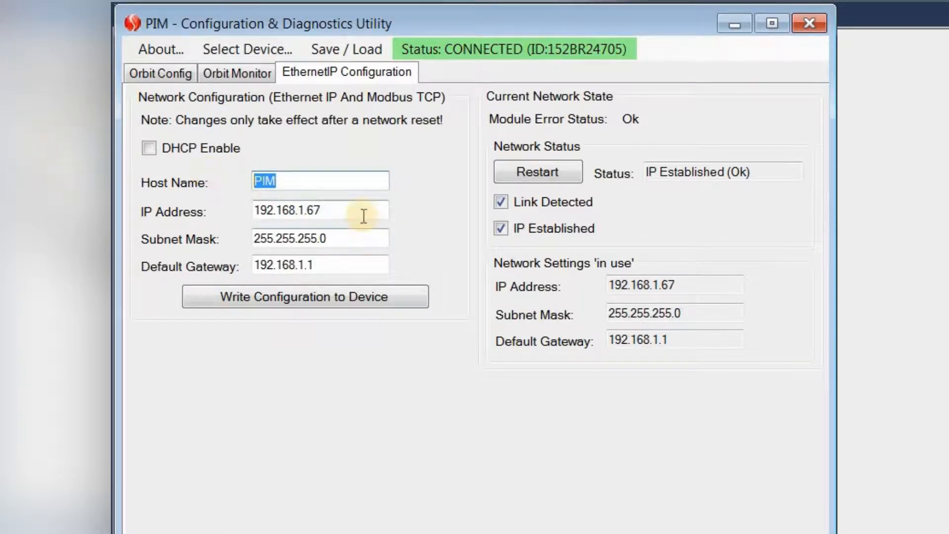
pyautogui.click(319, 211)
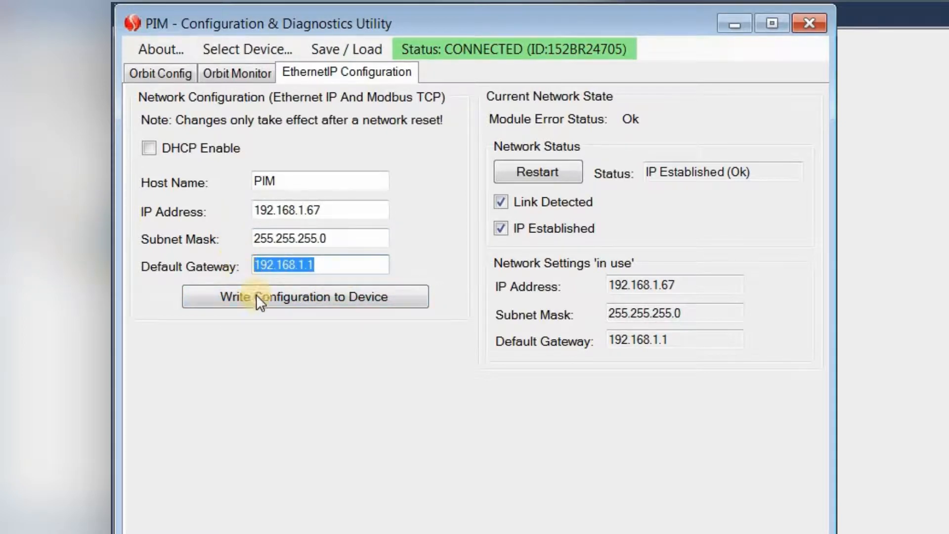
pyautogui.click(304, 297)
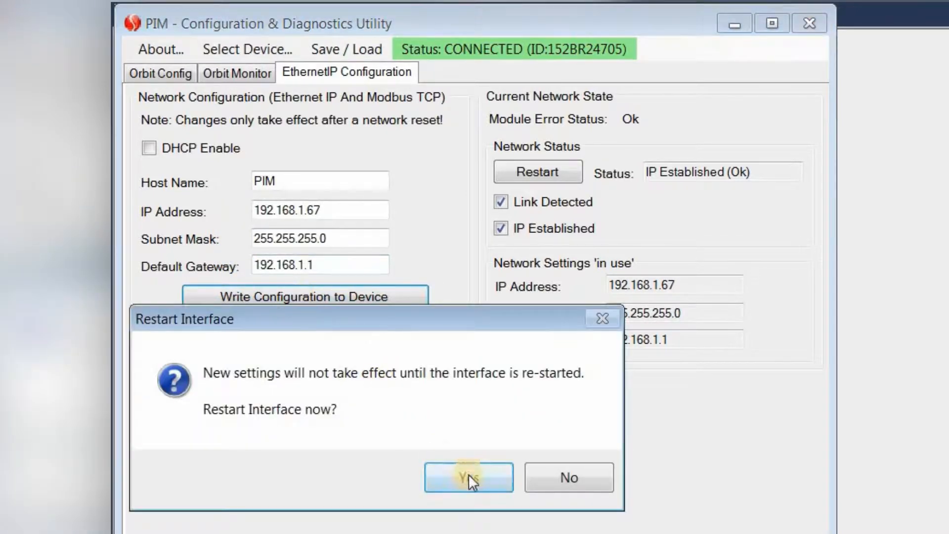
pyautogui.click(467, 477)
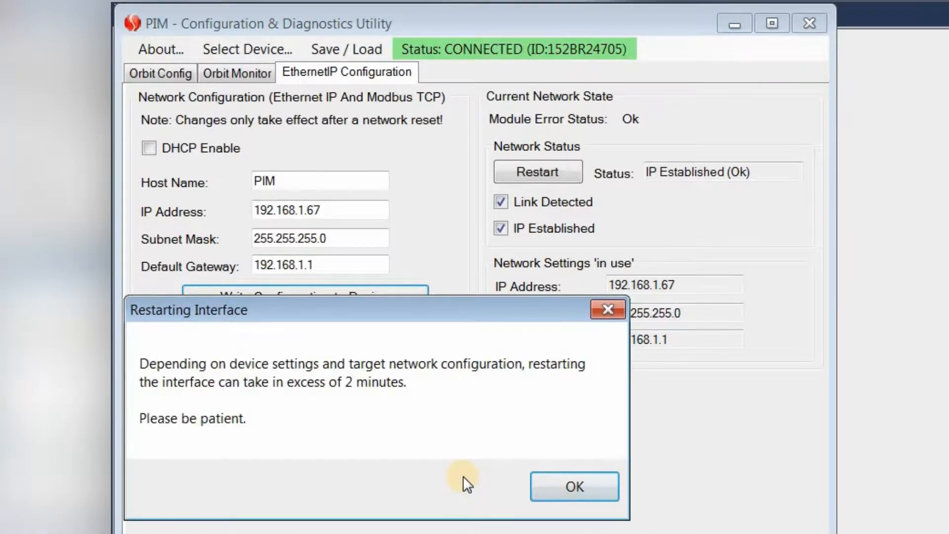
pyautogui.click(573, 486)
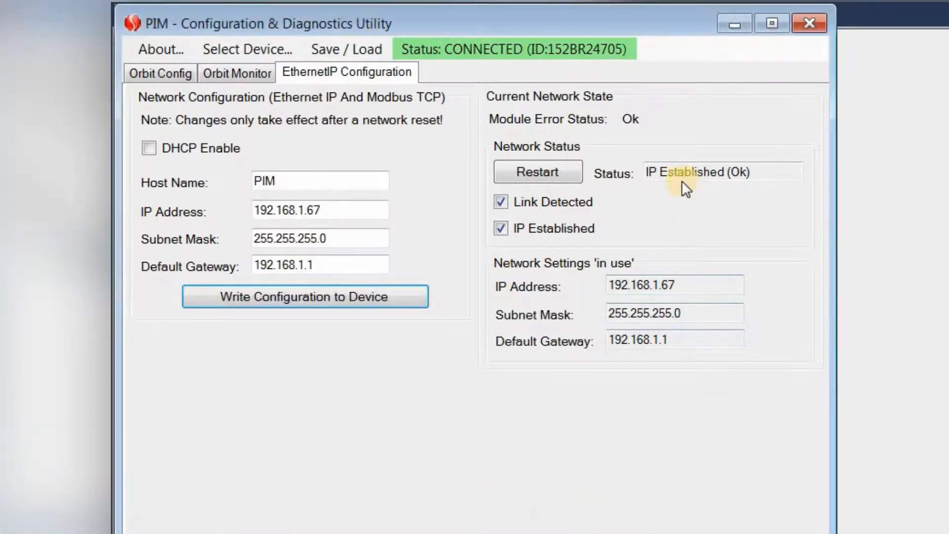
pyautogui.moveTo(666, 200)
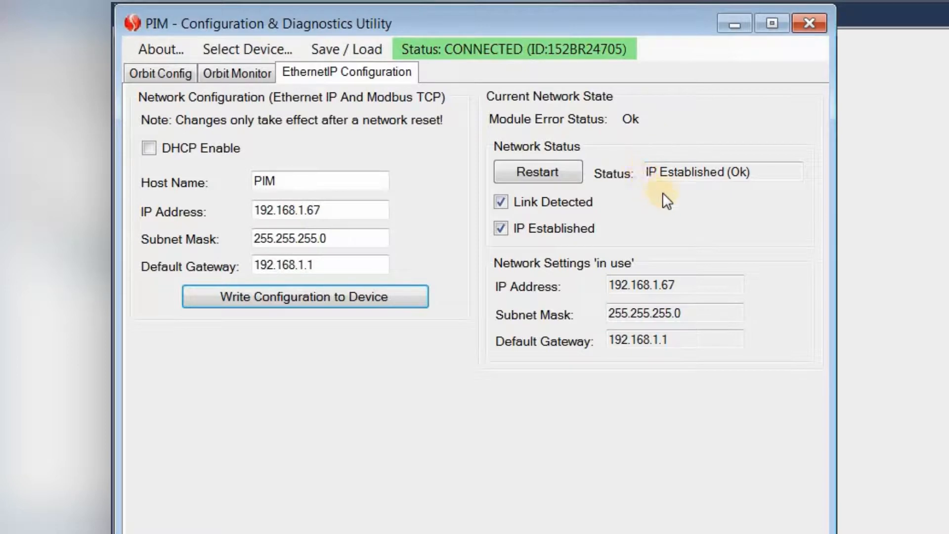
pyautogui.moveTo(560, 229)
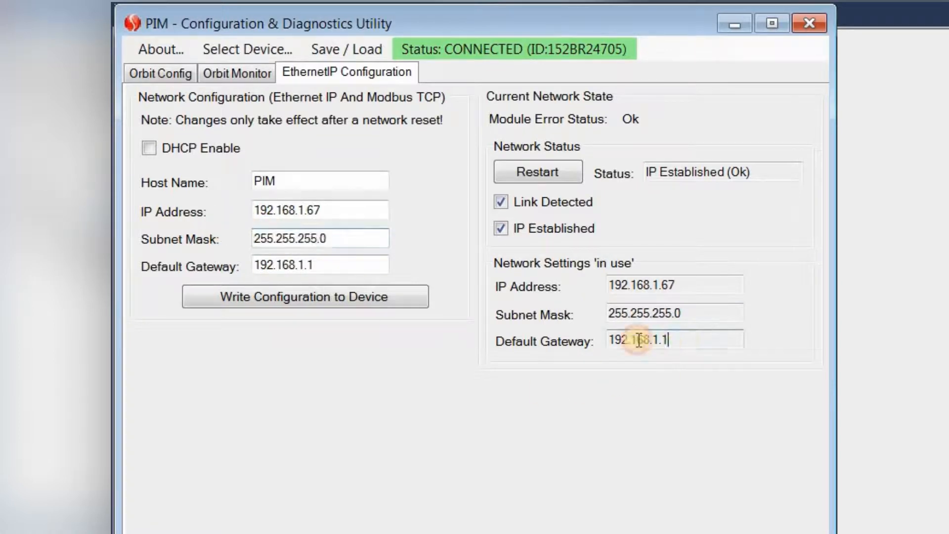
pyautogui.tripleClick(320, 265)
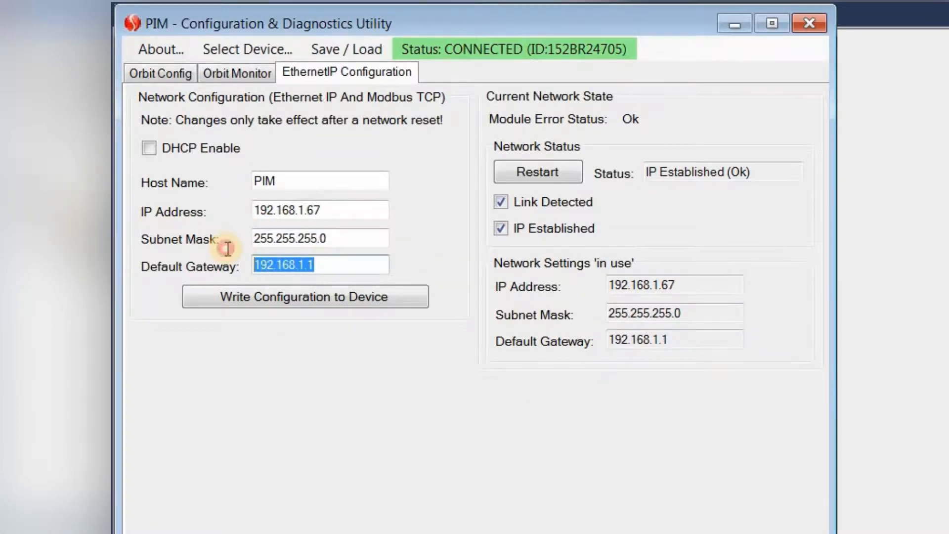
pyautogui.moveTo(674, 99)
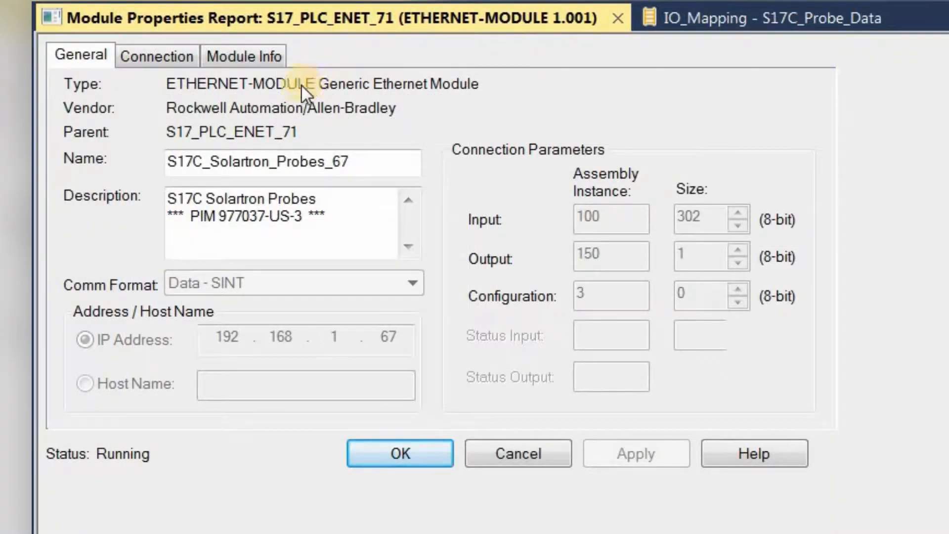
pyautogui.moveTo(454, 115)
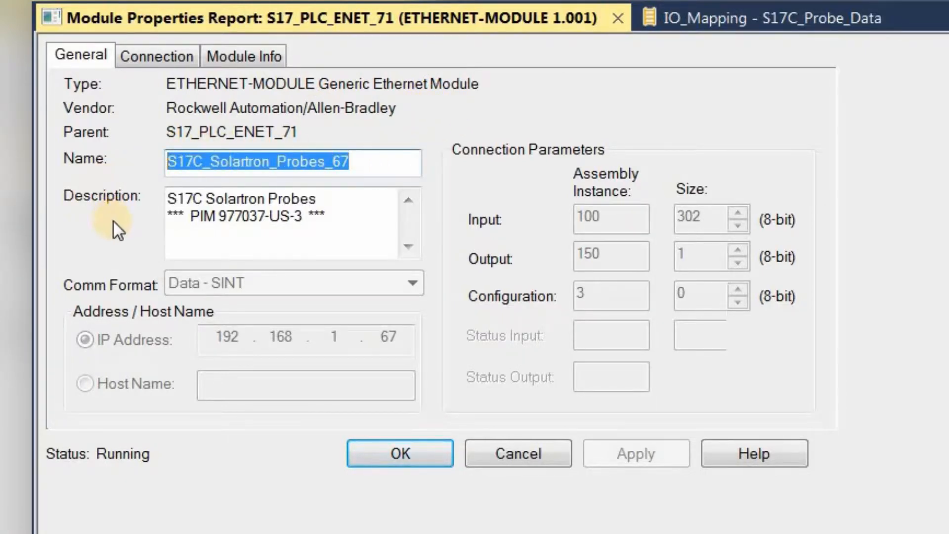
pyautogui.moveTo(350, 254)
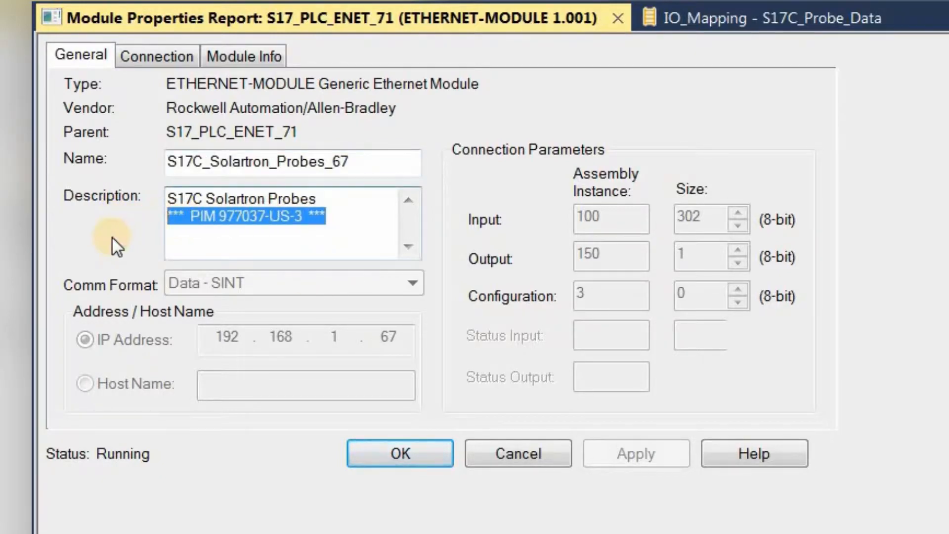
pyautogui.moveTo(173, 245)
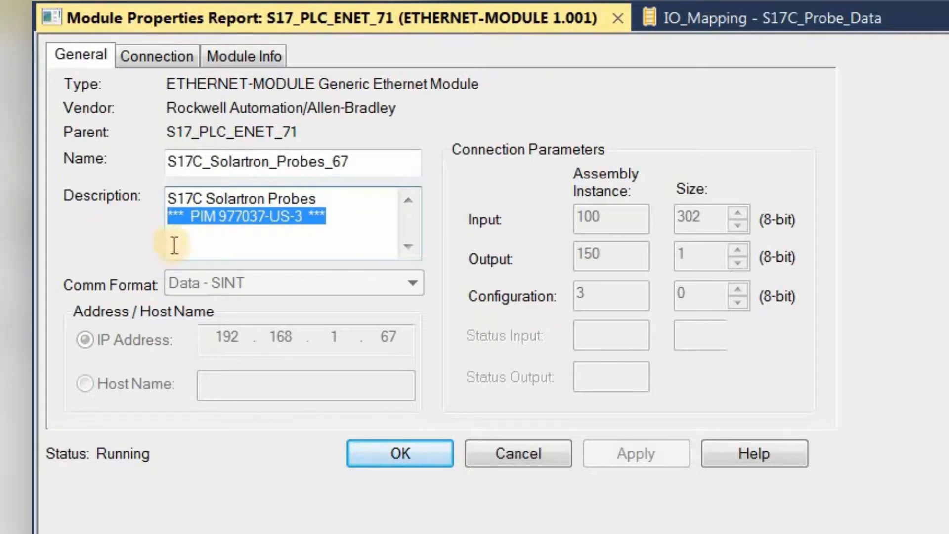
pyautogui.moveTo(425, 344)
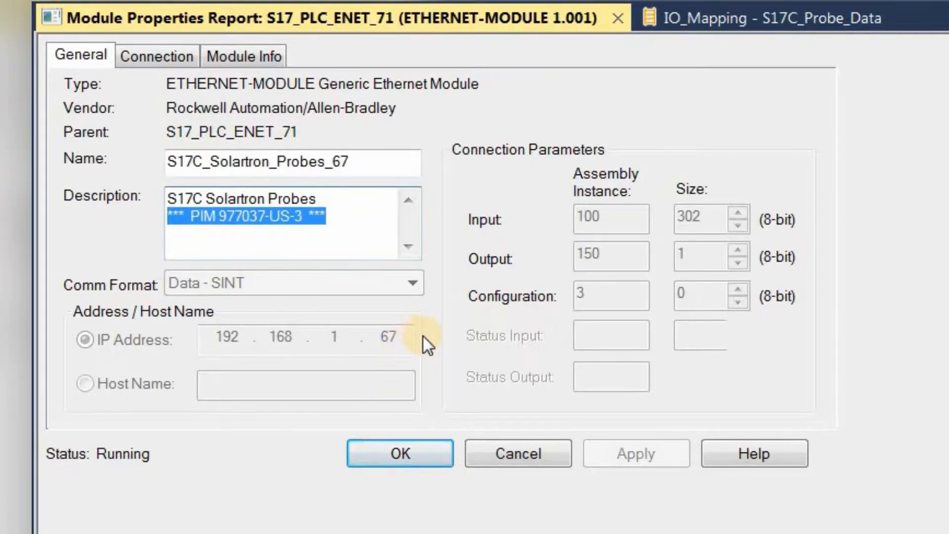
pyautogui.moveTo(553, 224)
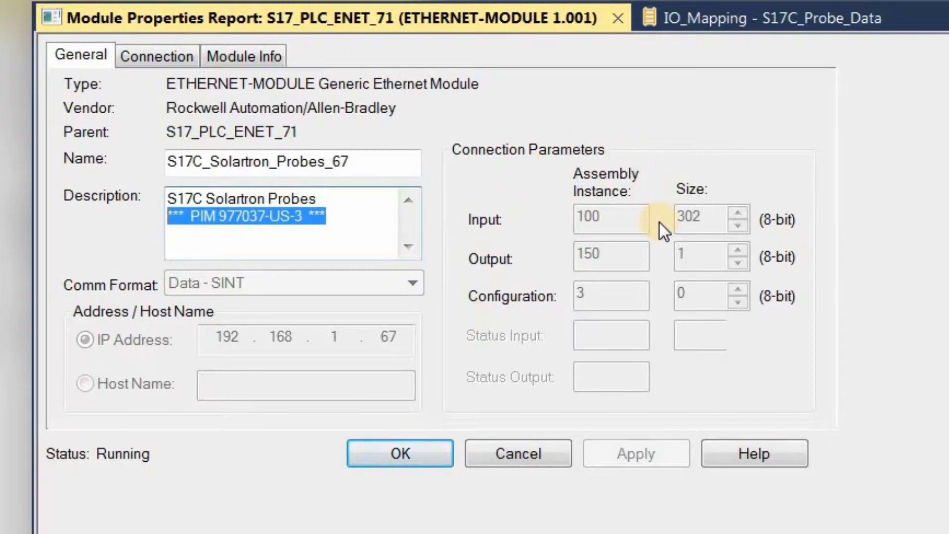
pyautogui.moveTo(538, 255)
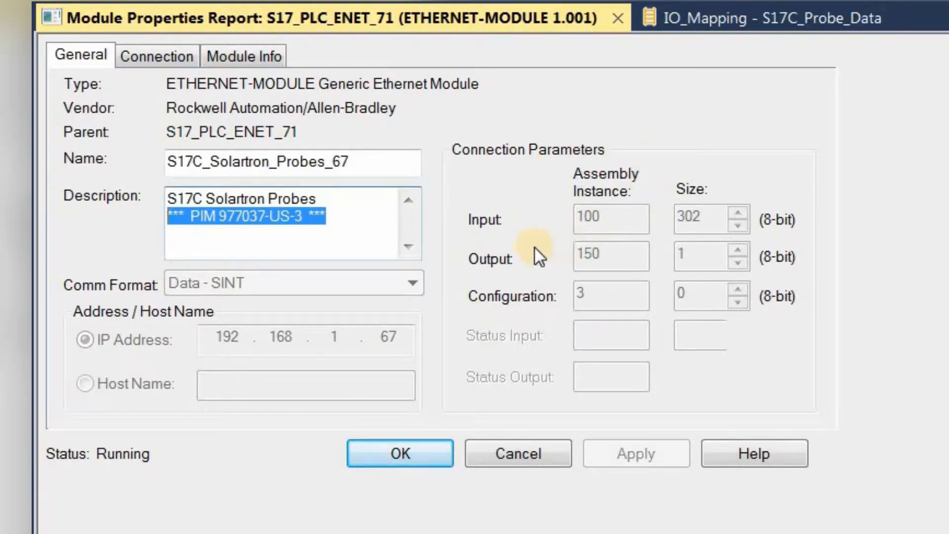
pyautogui.moveTo(663, 275)
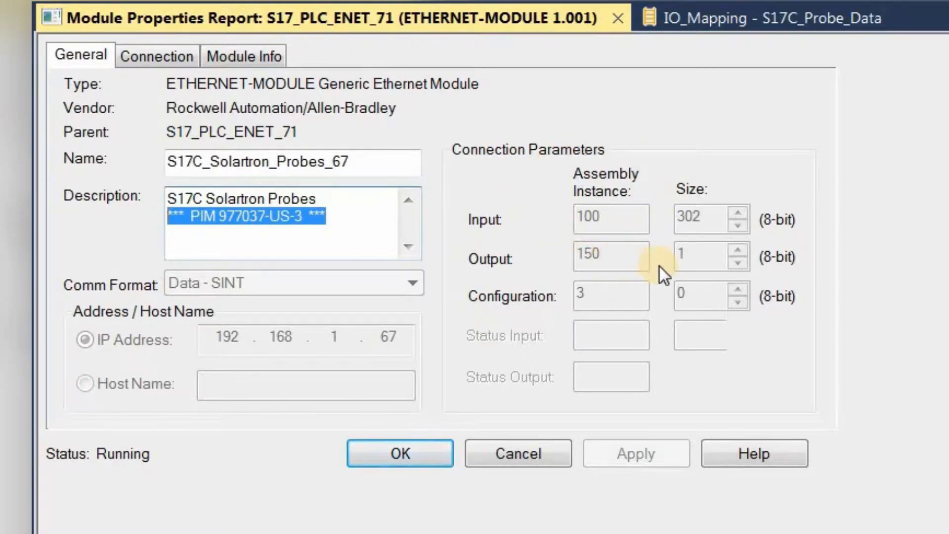
pyautogui.moveTo(571, 284)
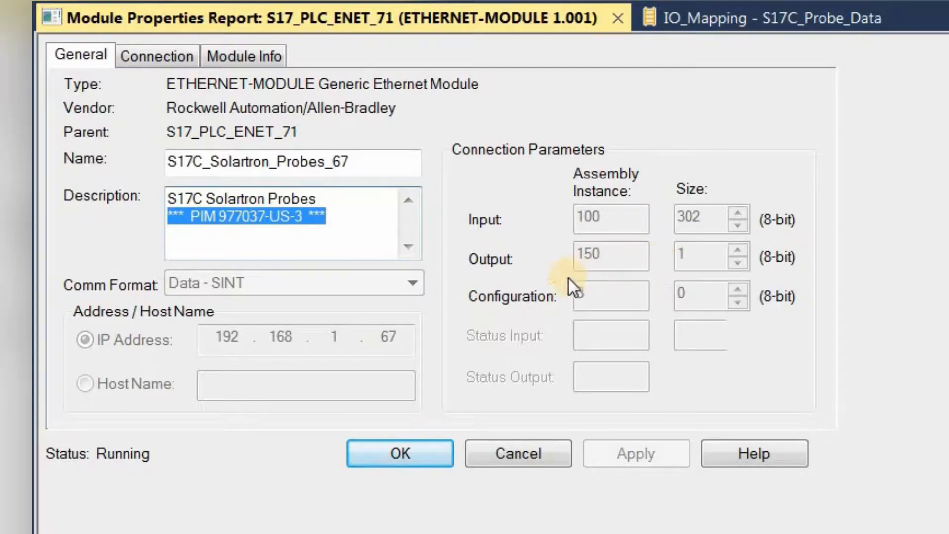
# Accept the S17C_Solartron_Probes_67 module properties and return to the IO_Mapping routine
pyautogui.write('3')
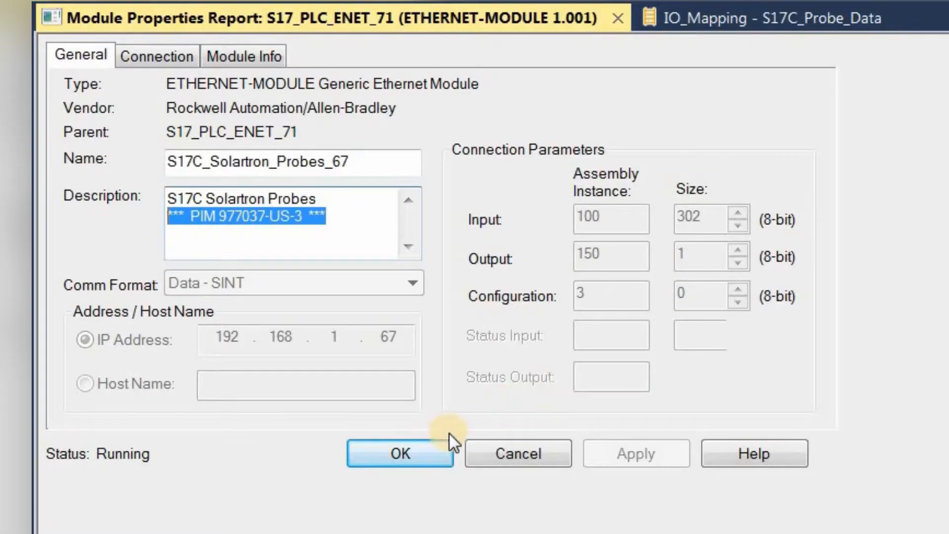
pyautogui.click(399, 453)
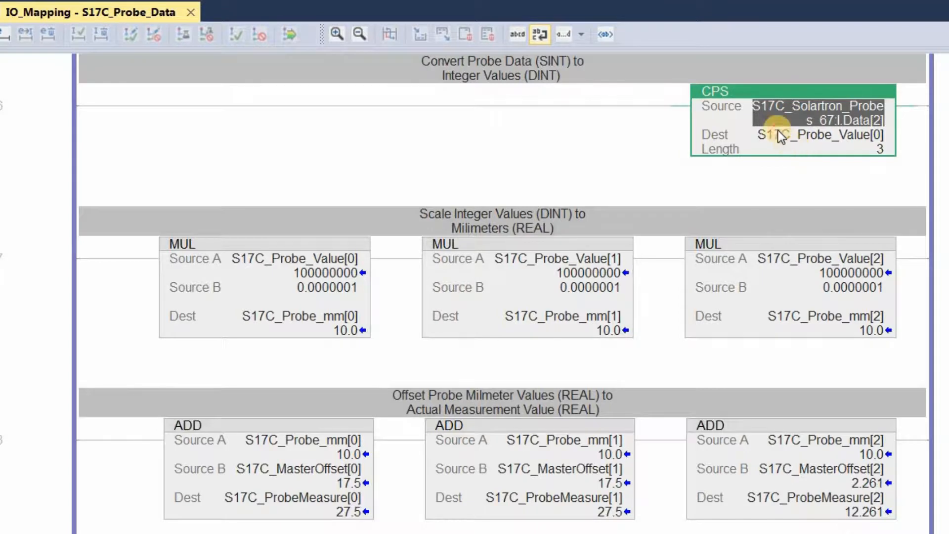
pyautogui.click(820, 135)
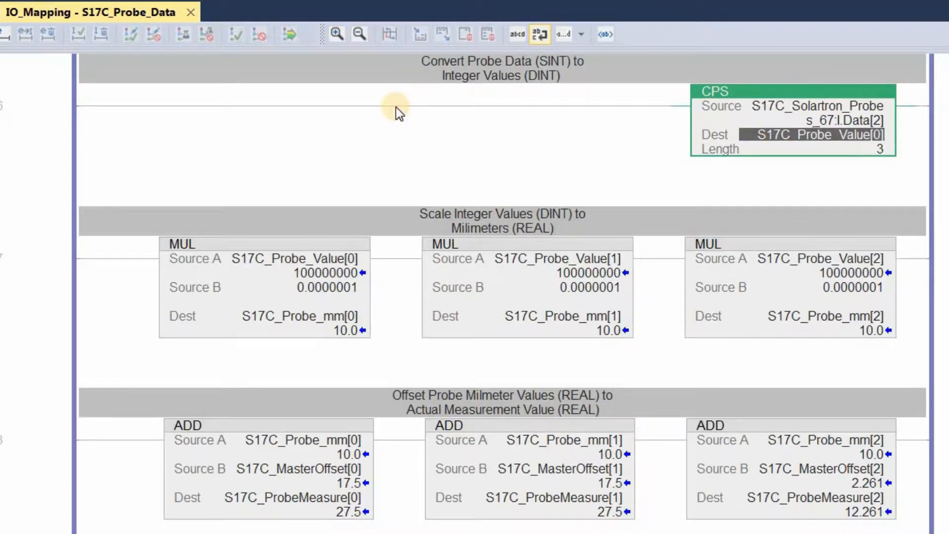
pyautogui.moveTo(321, 200)
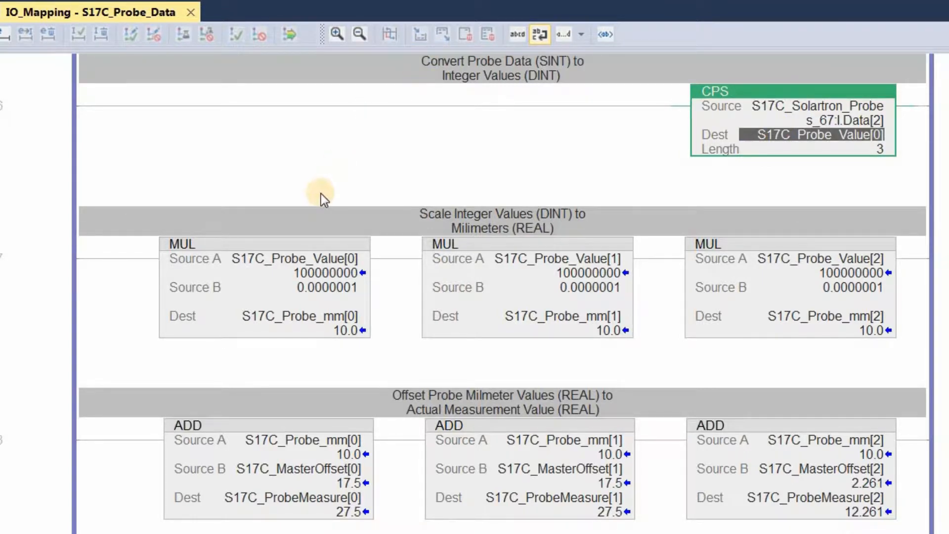
pyautogui.click(293, 259)
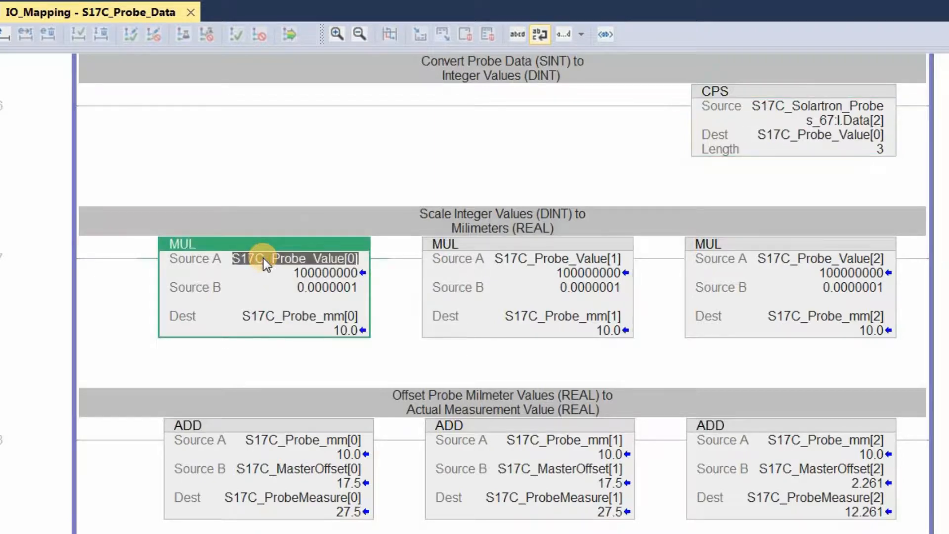
pyautogui.click(326, 287)
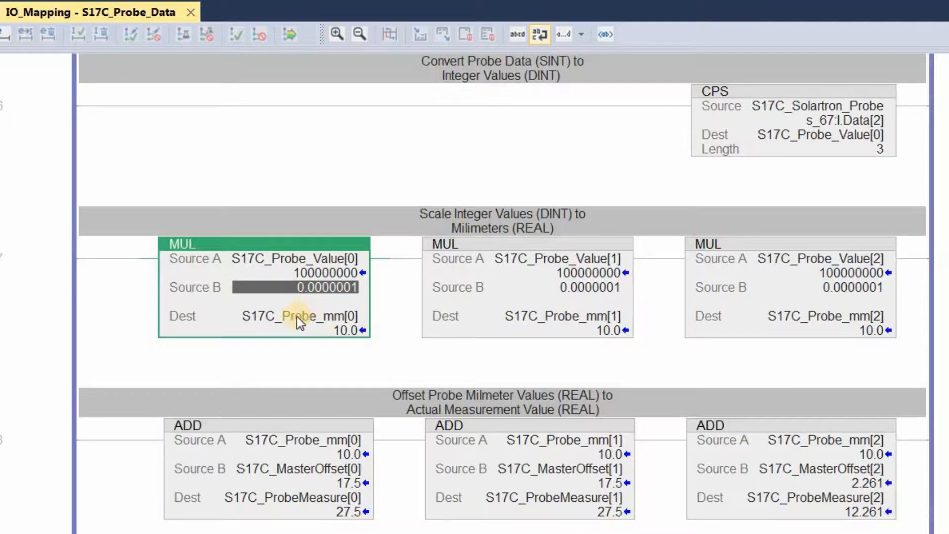
pyautogui.click(296, 316)
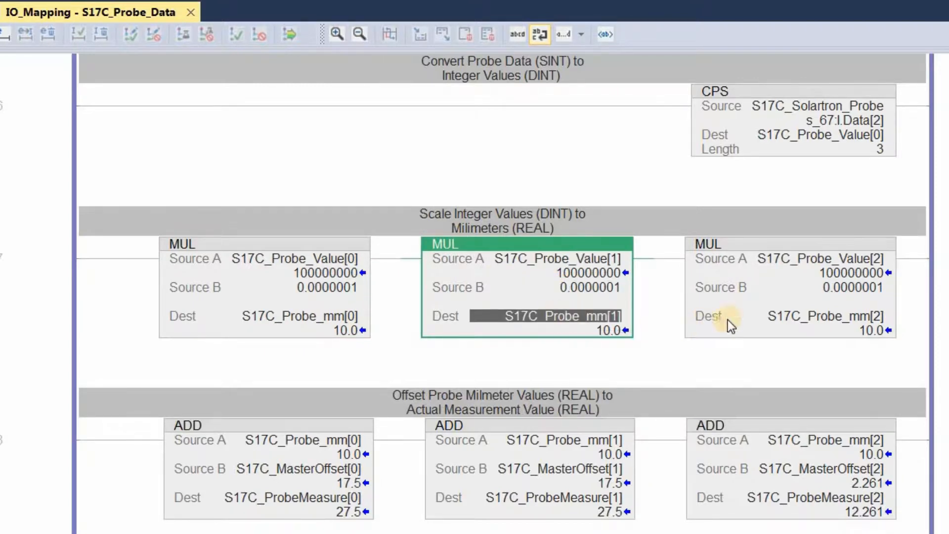
pyautogui.click(820, 259)
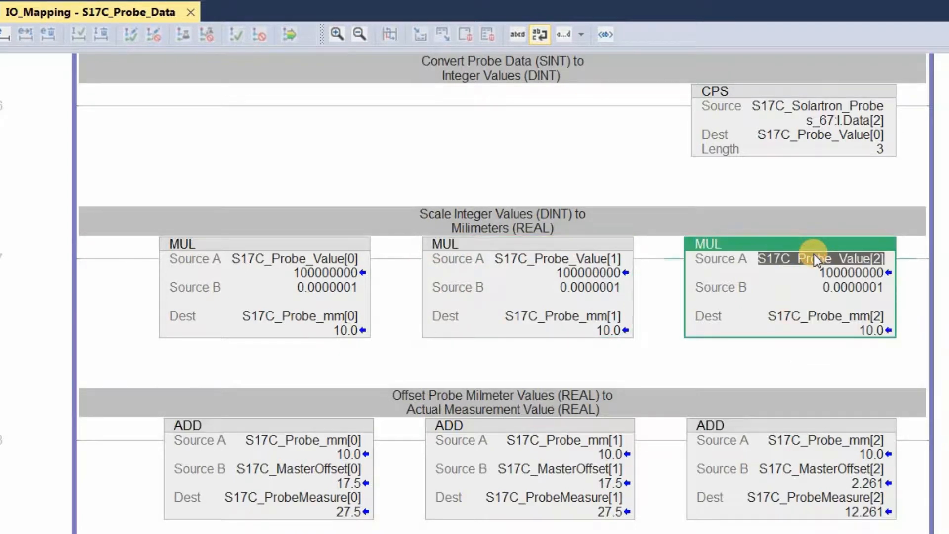
pyautogui.click(836, 288)
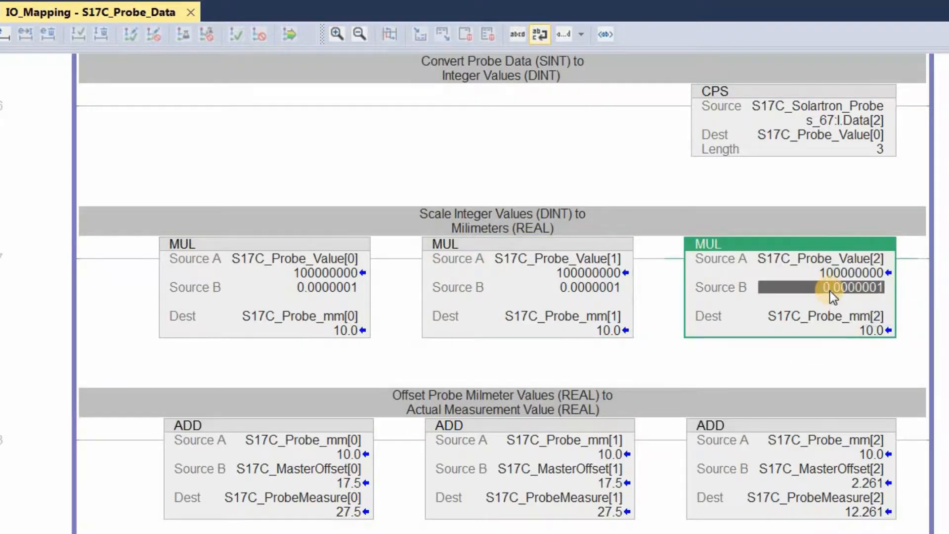
pyautogui.click(817, 315)
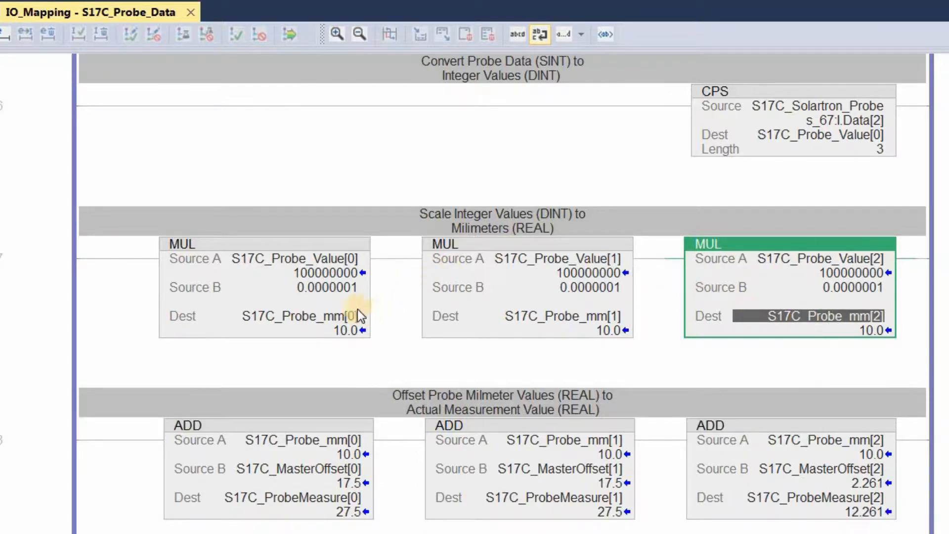
pyautogui.click(301, 439)
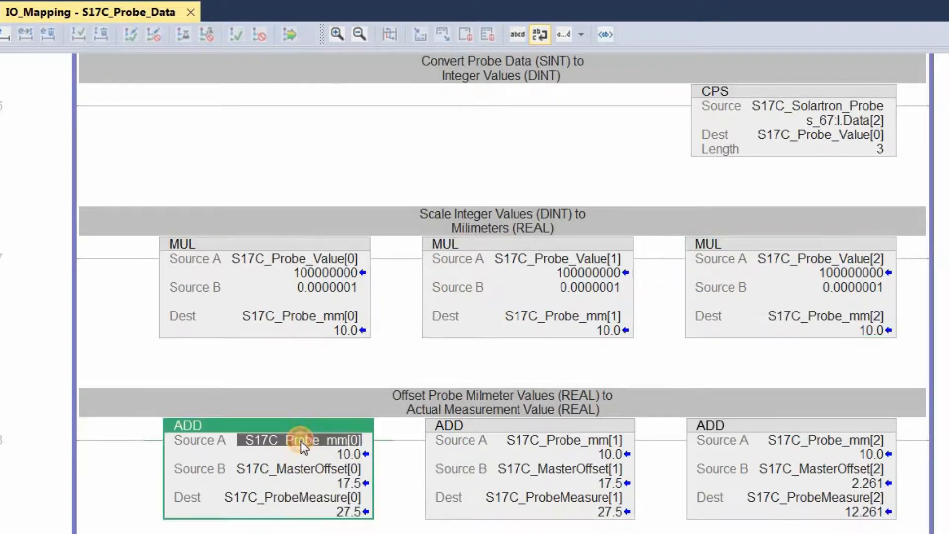
pyautogui.moveTo(287, 473)
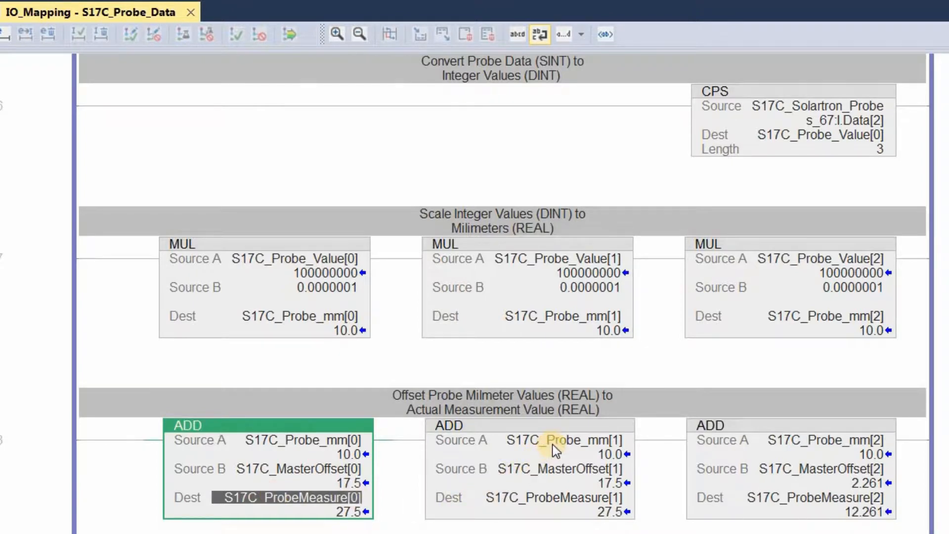
pyautogui.click(563, 440)
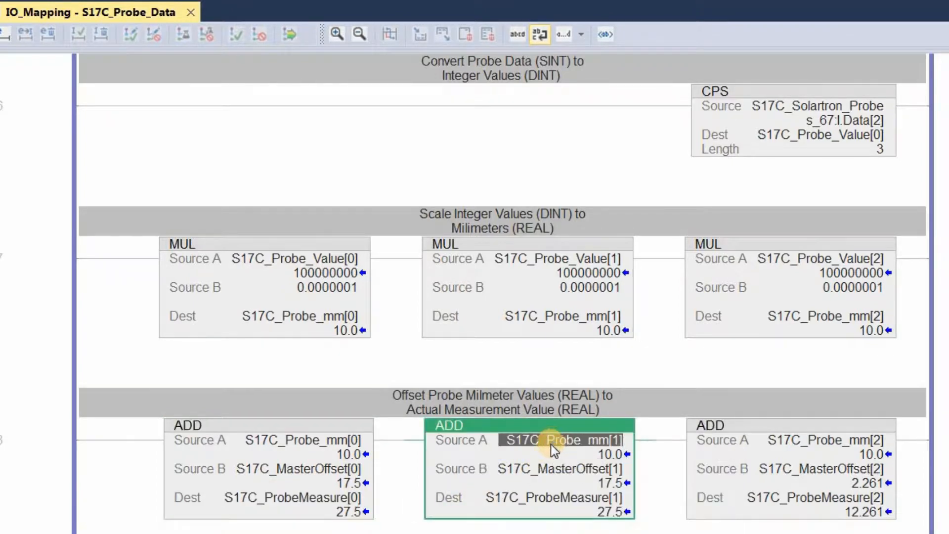
pyautogui.click(557, 468)
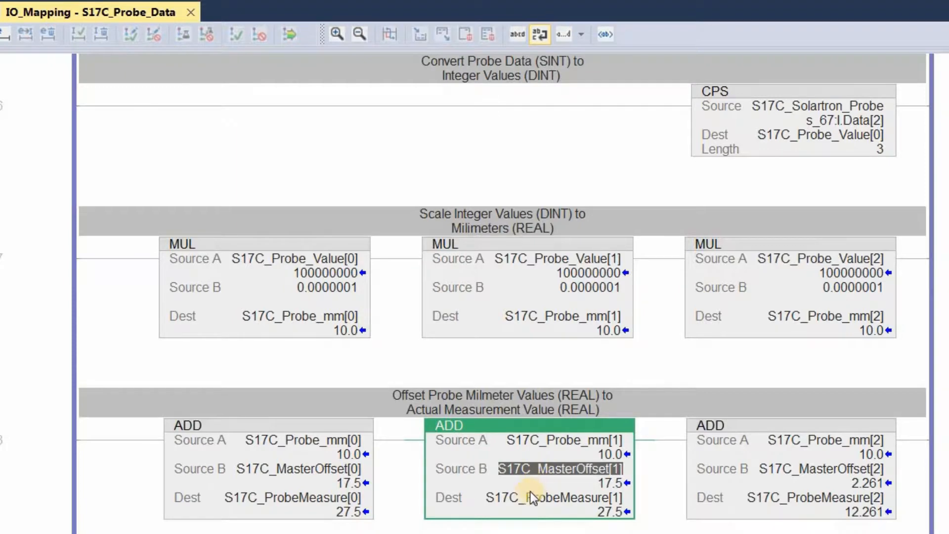
pyautogui.click(550, 497)
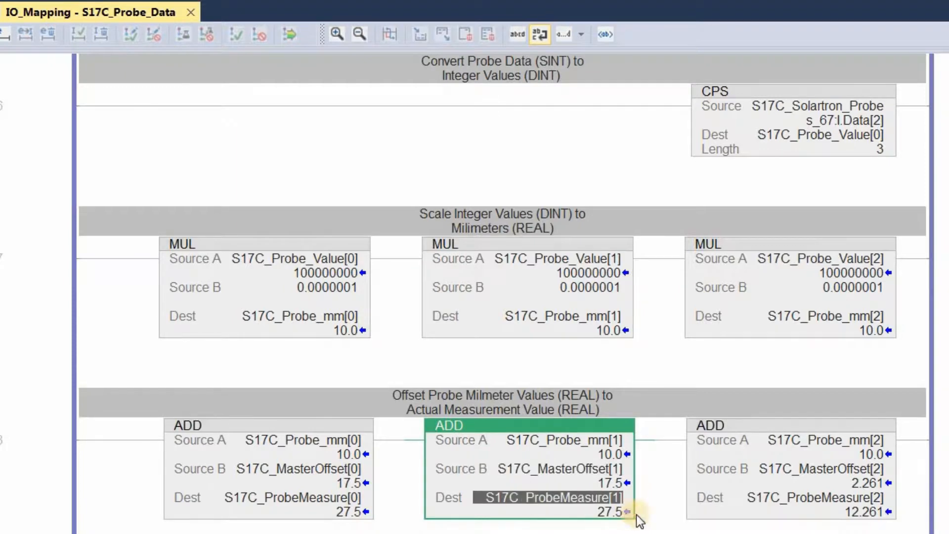
pyautogui.click(817, 439)
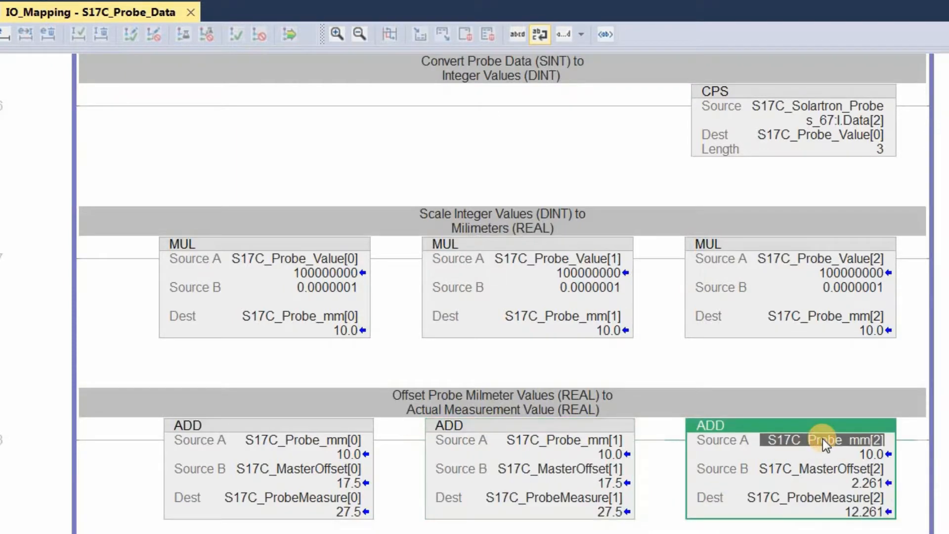
pyautogui.click(823, 469)
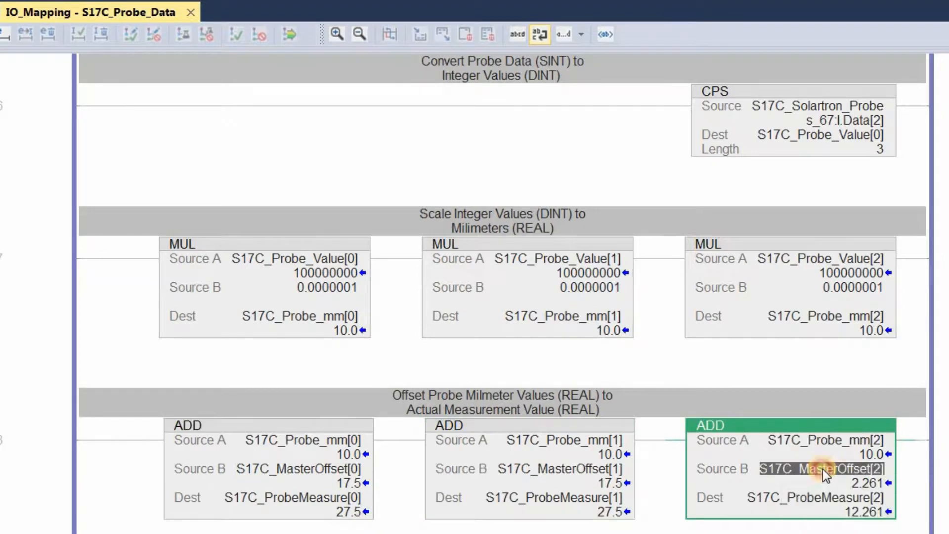
pyautogui.click(823, 498)
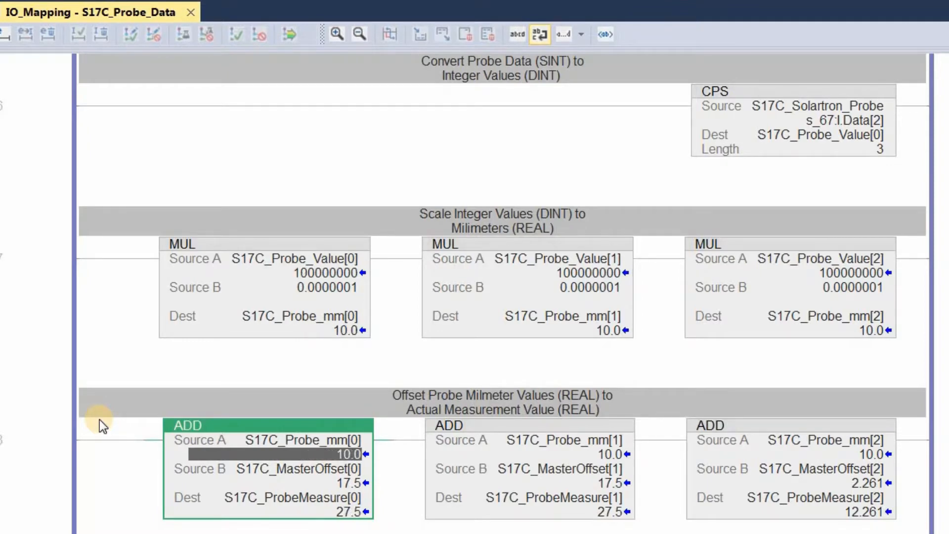
pyautogui.moveTo(281, 491)
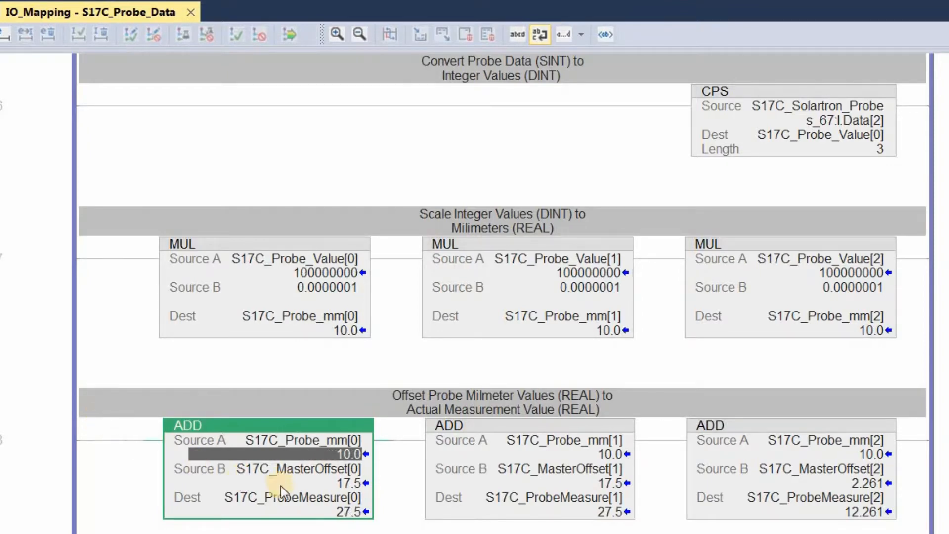
pyautogui.click(529, 440)
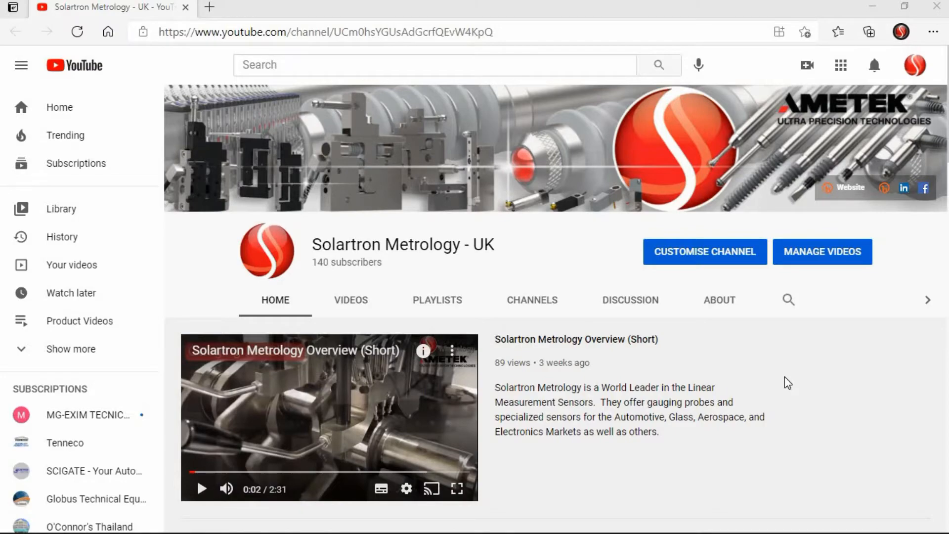
# Scroll the Solartron Metrology - UK channel page down to its Training Videos playlist
pyautogui.scroll(-3)
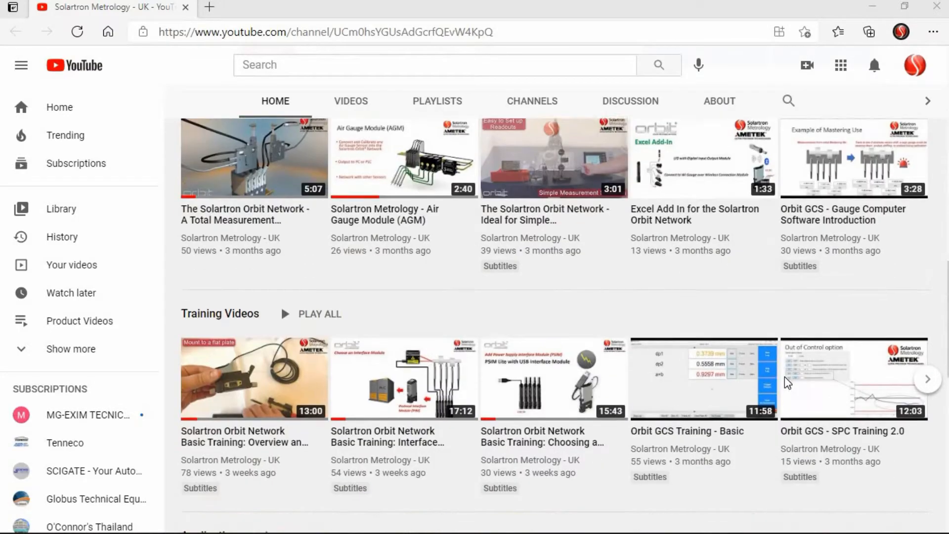
pyautogui.scroll(-3)
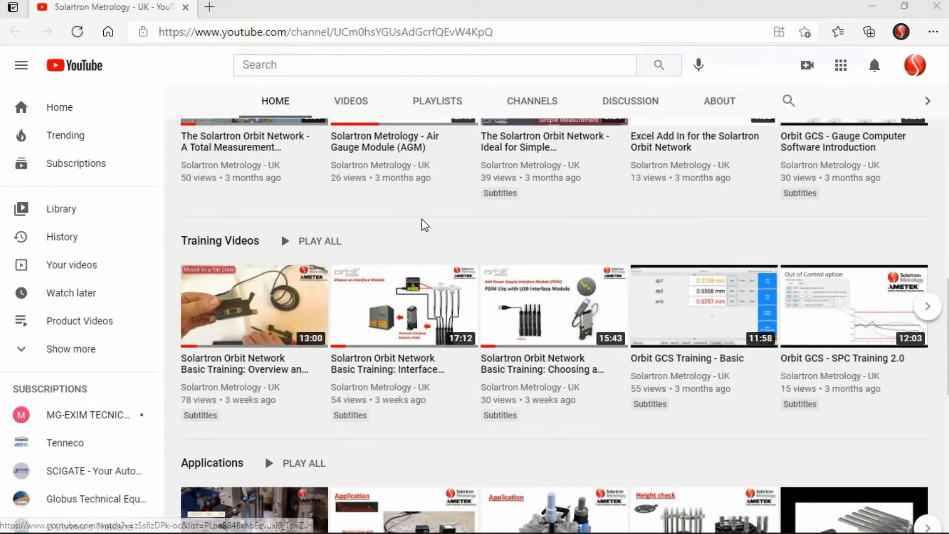